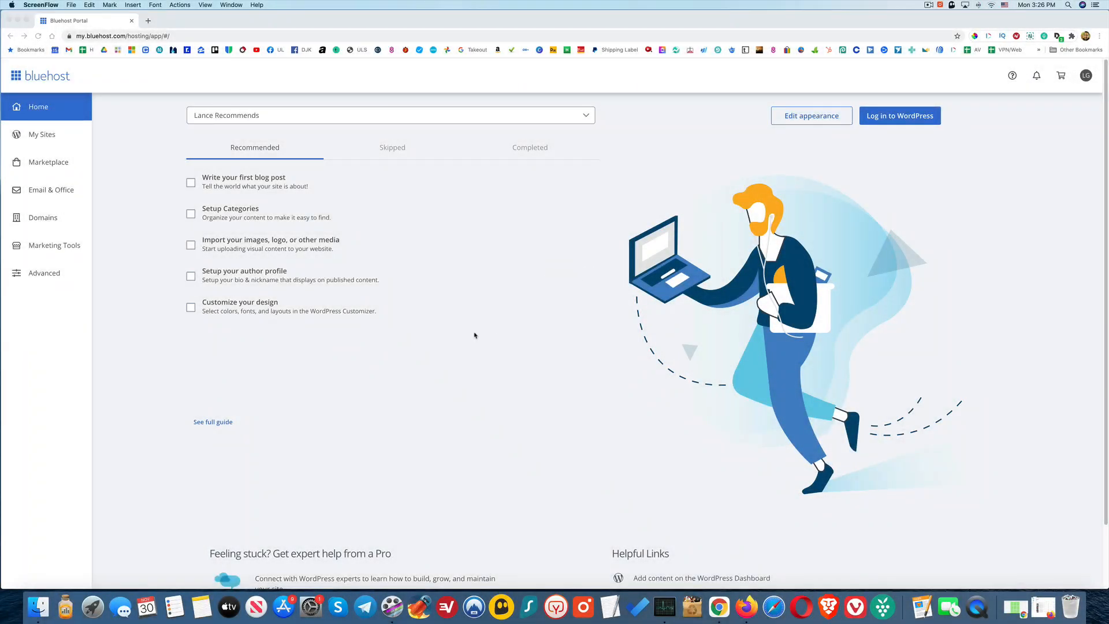
pyautogui.moveTo(456, 346)
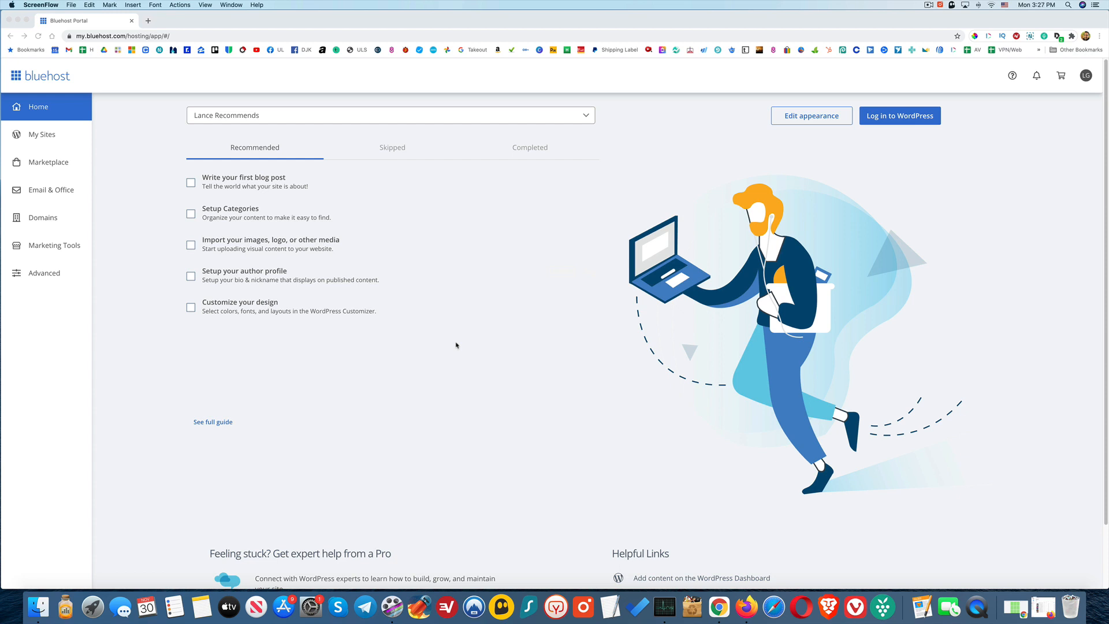
pyautogui.moveTo(448, 334)
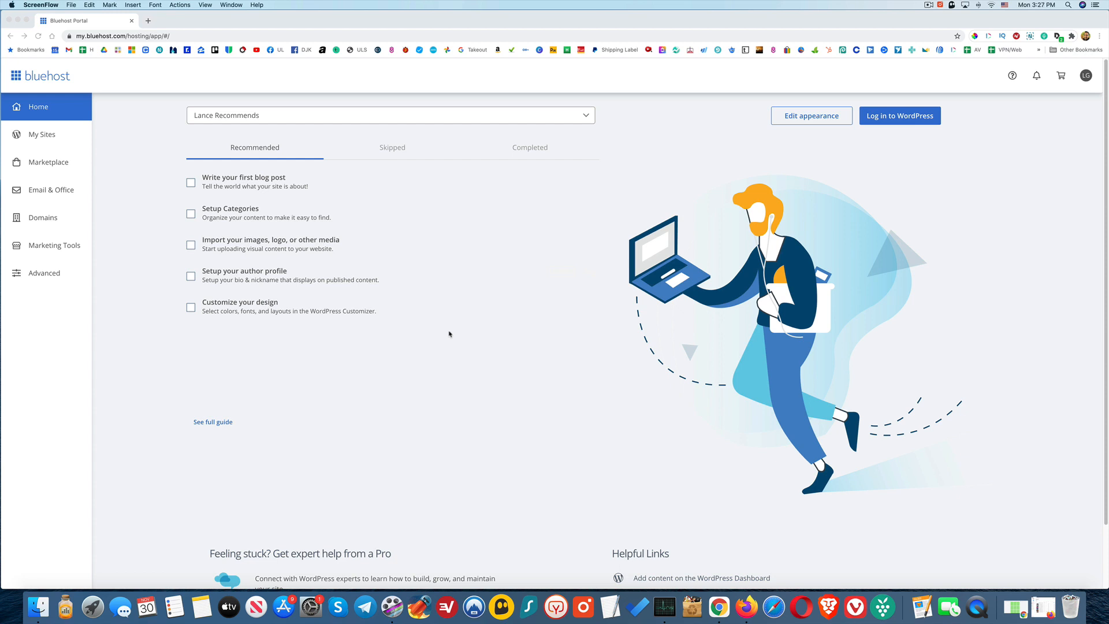
pyautogui.moveTo(439, 333)
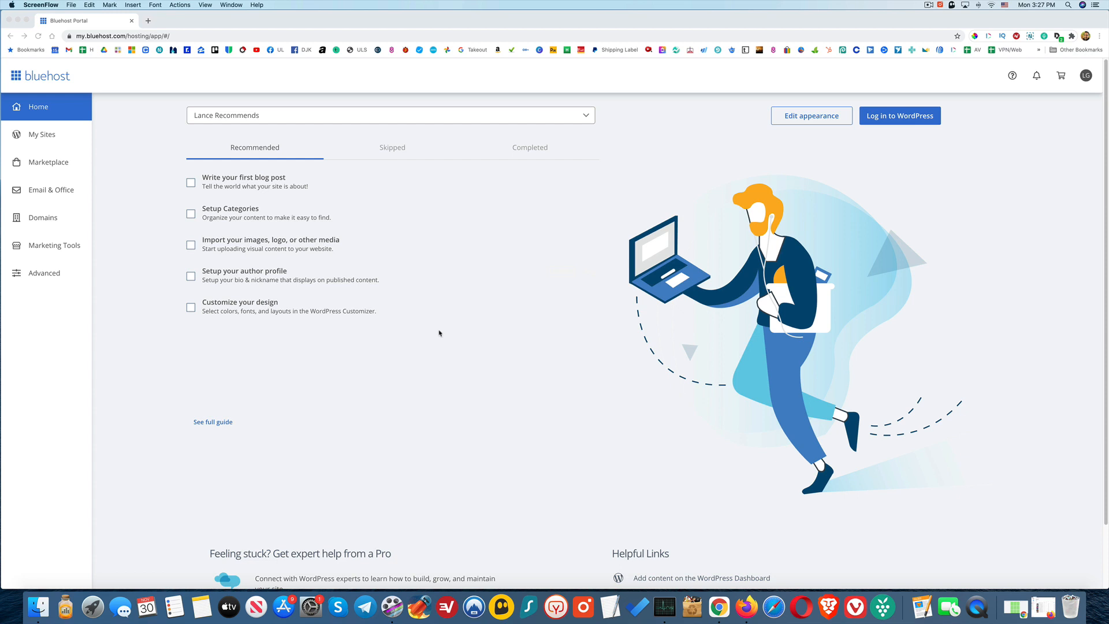
pyautogui.moveTo(128, 245)
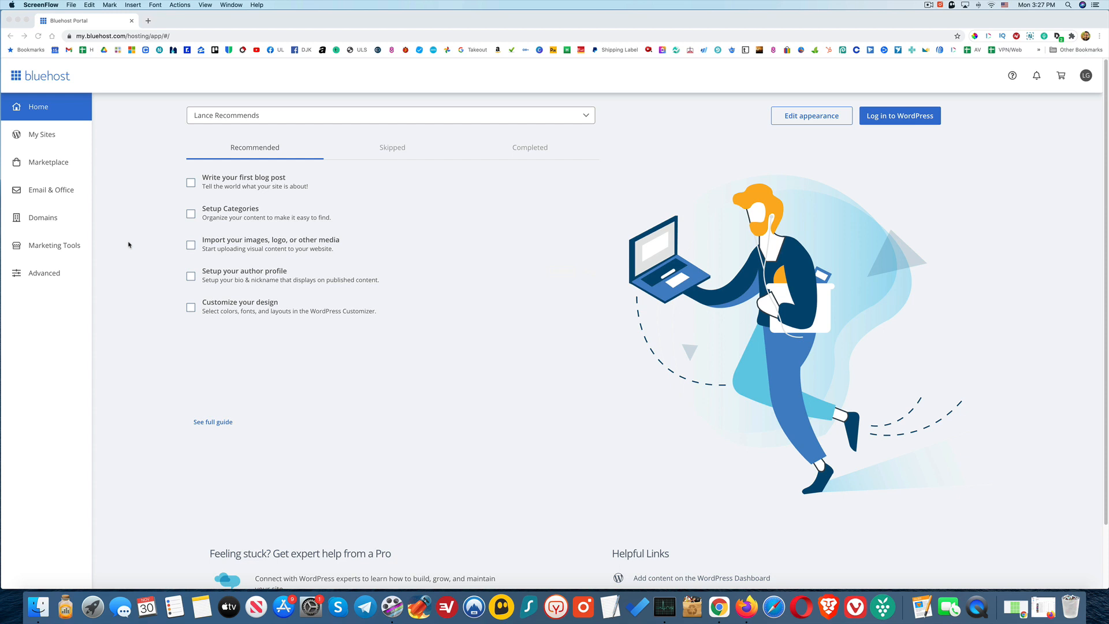
pyautogui.moveTo(132, 200)
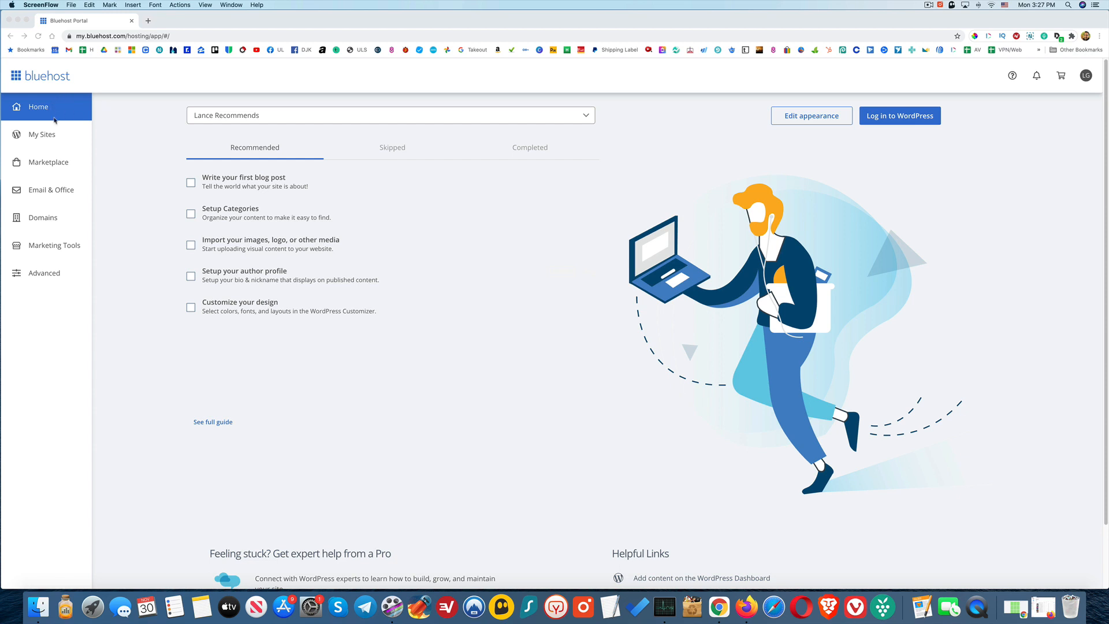
pyautogui.moveTo(158, 171)
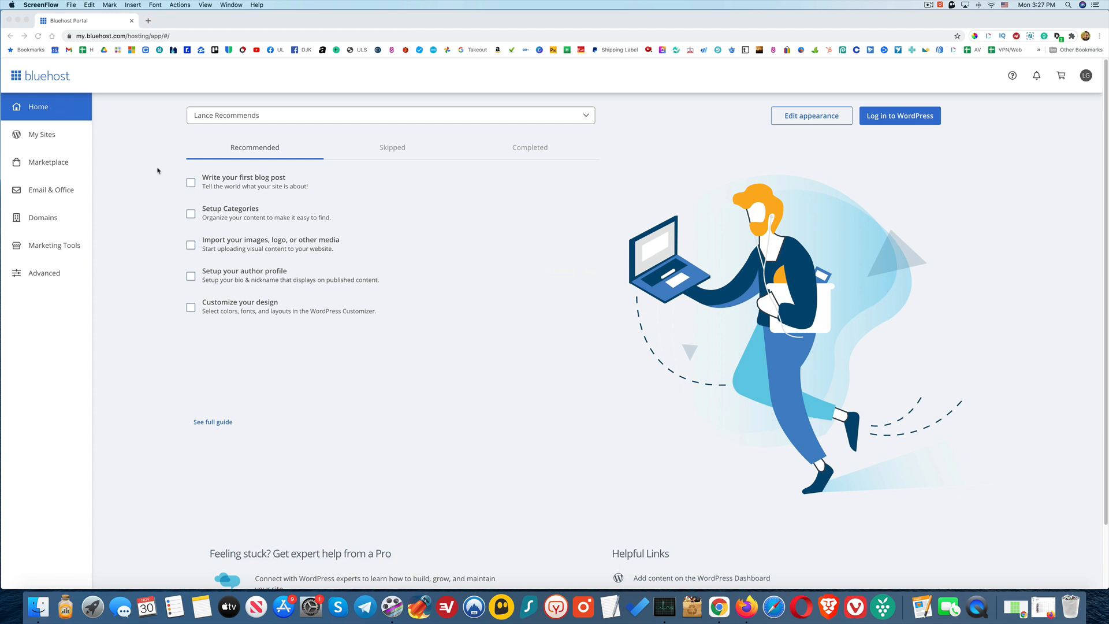
pyautogui.moveTo(67, 122)
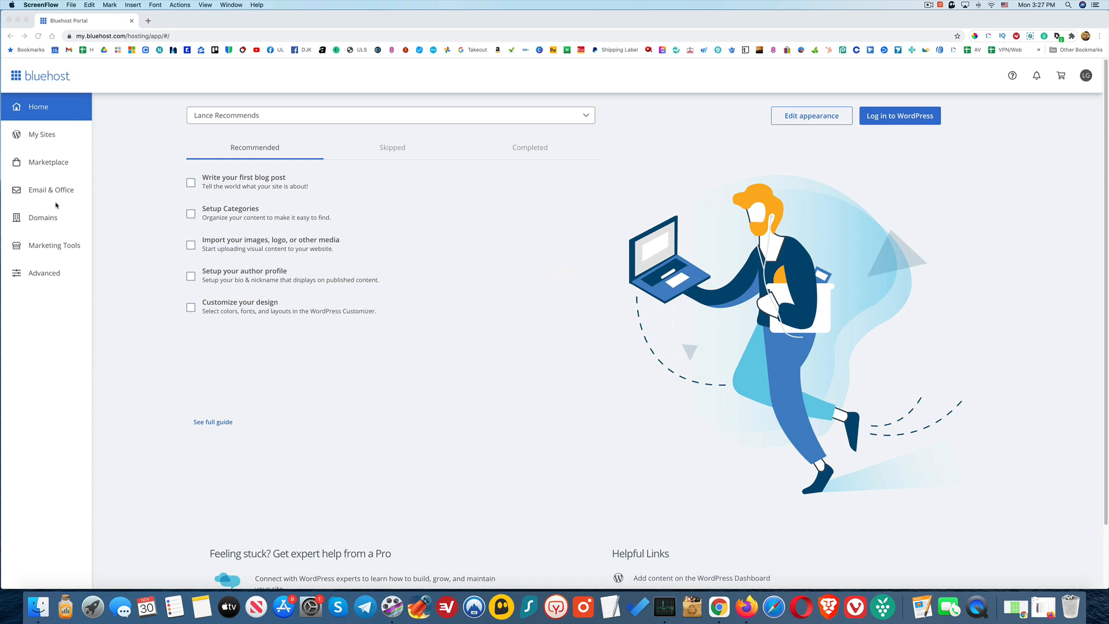
# Step: Show the account's My Domains list, currently holding only lancerecommends.com
pyautogui.click(42, 219)
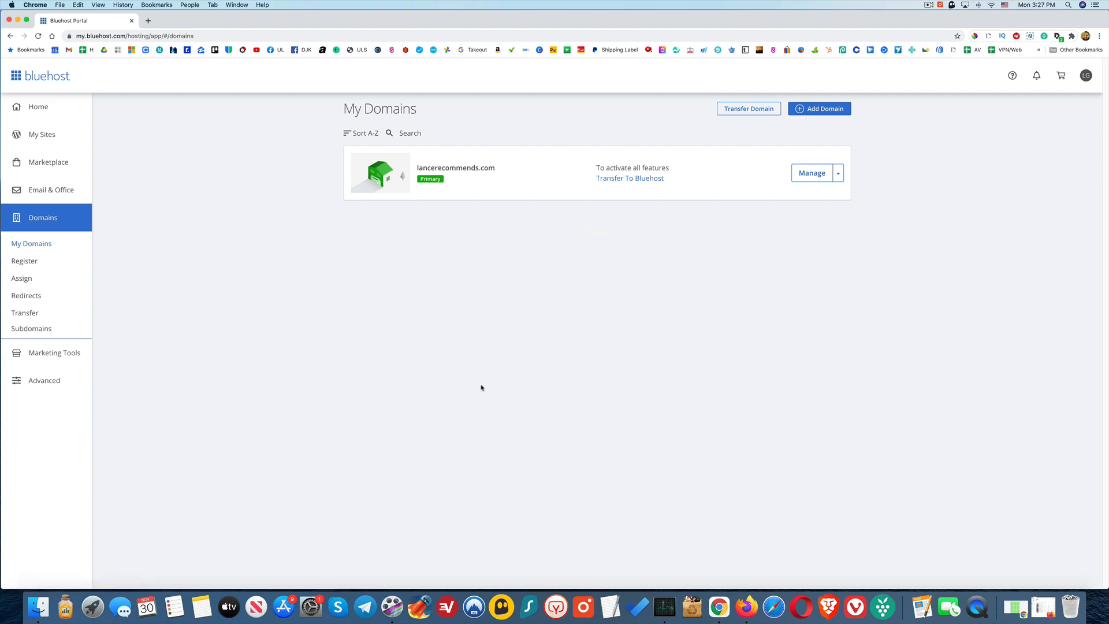
pyautogui.moveTo(604, 274)
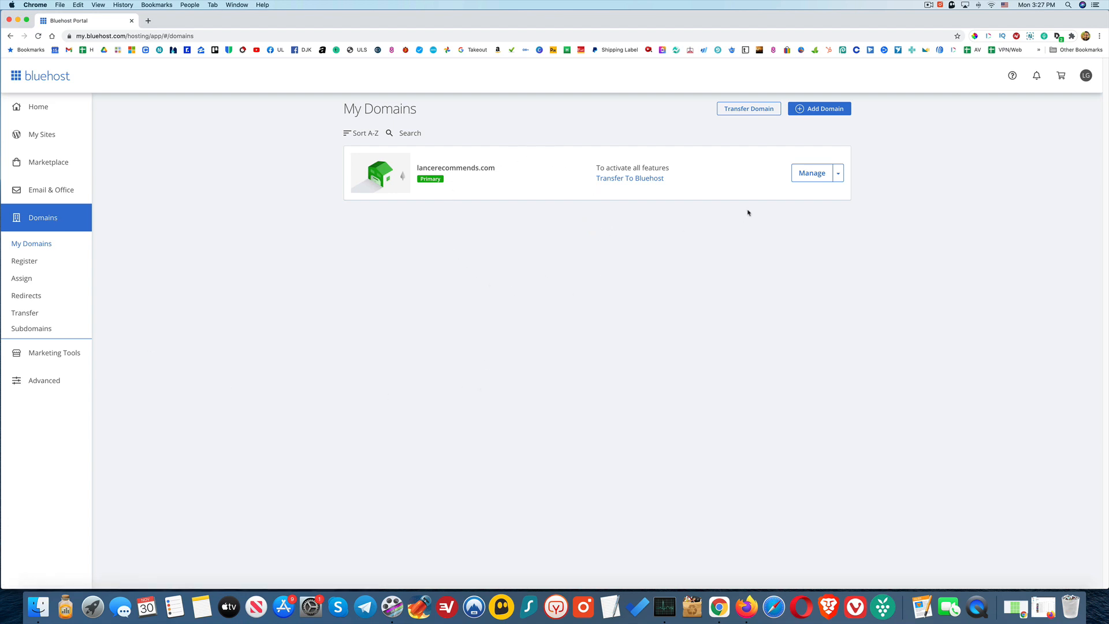
pyautogui.moveTo(819, 108)
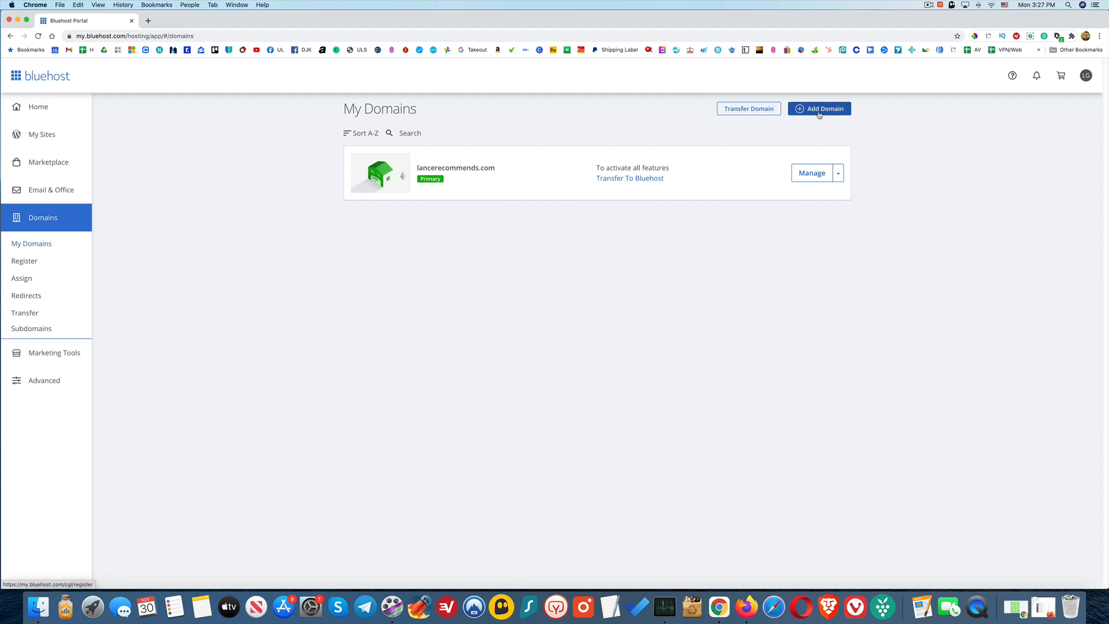
# Step: Search for discoverdude.com from Add Domain and check its availability
pyautogui.click(819, 108)
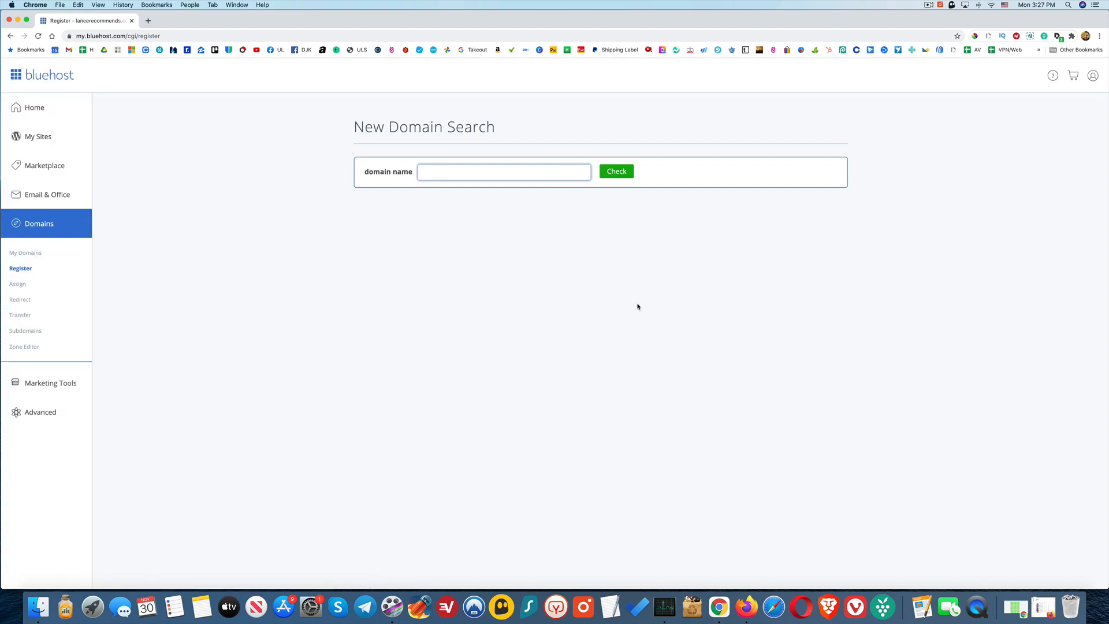
pyautogui.moveTo(480, 195)
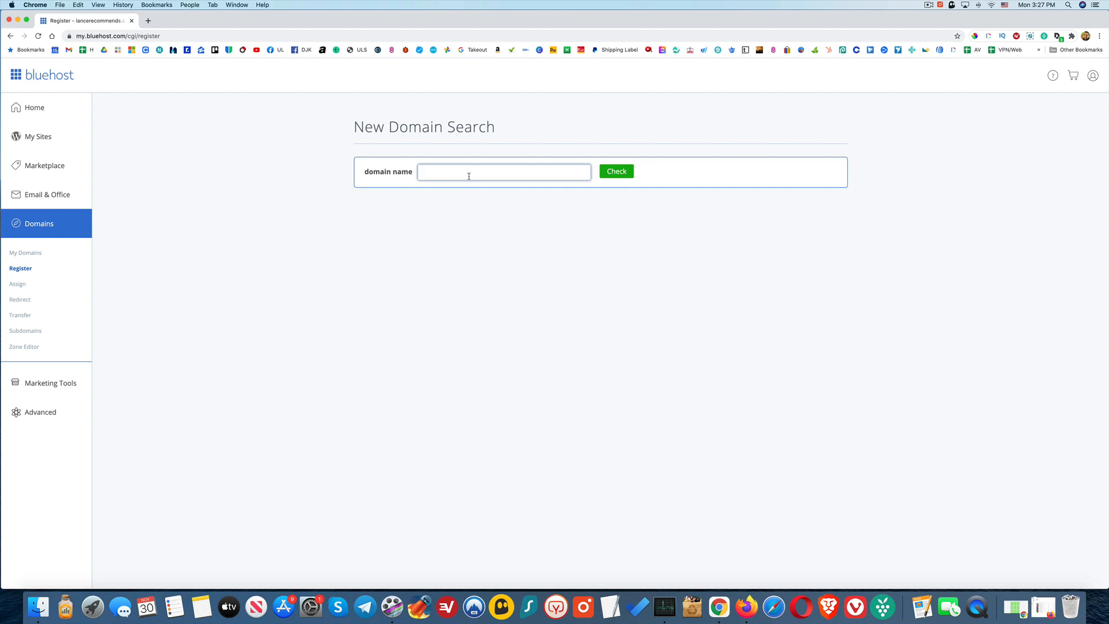
pyautogui.write('discoverdude')
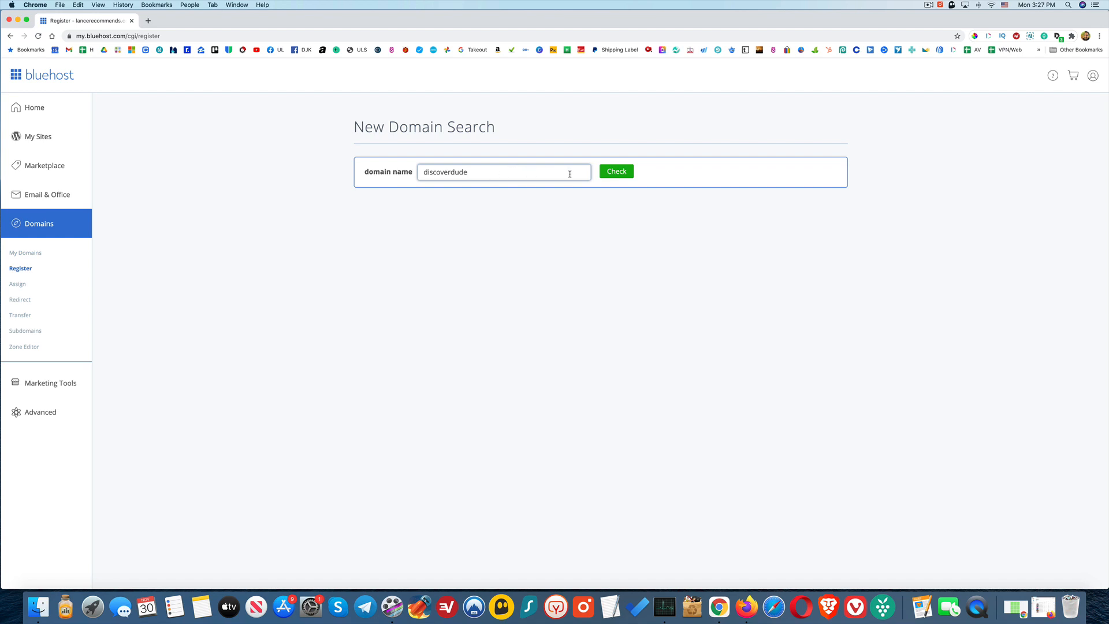
pyautogui.write('.com')
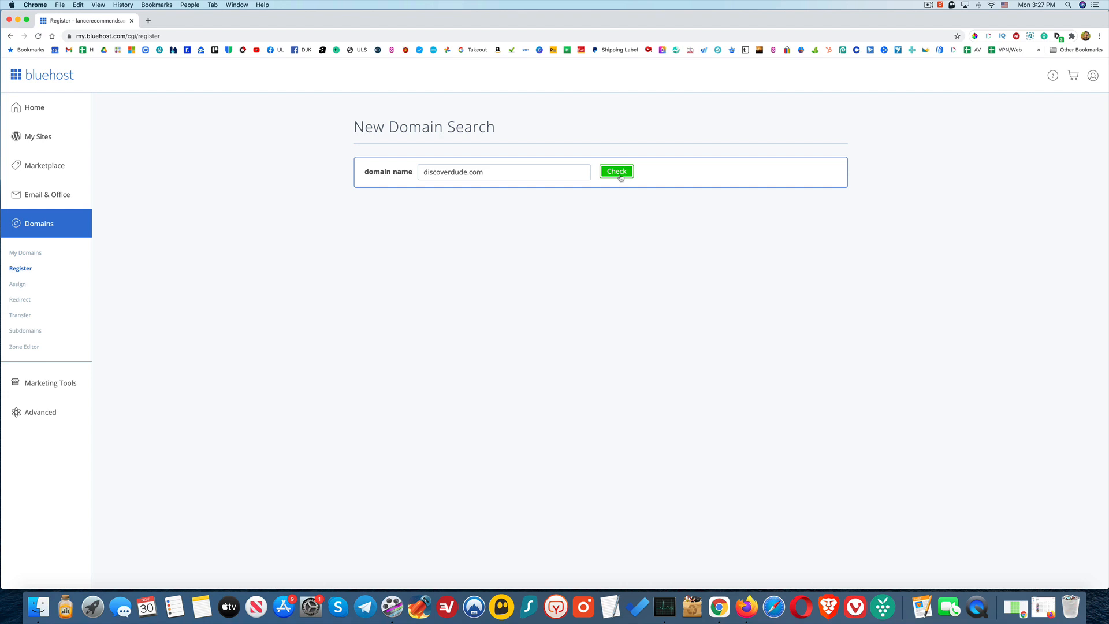
pyautogui.click(616, 171)
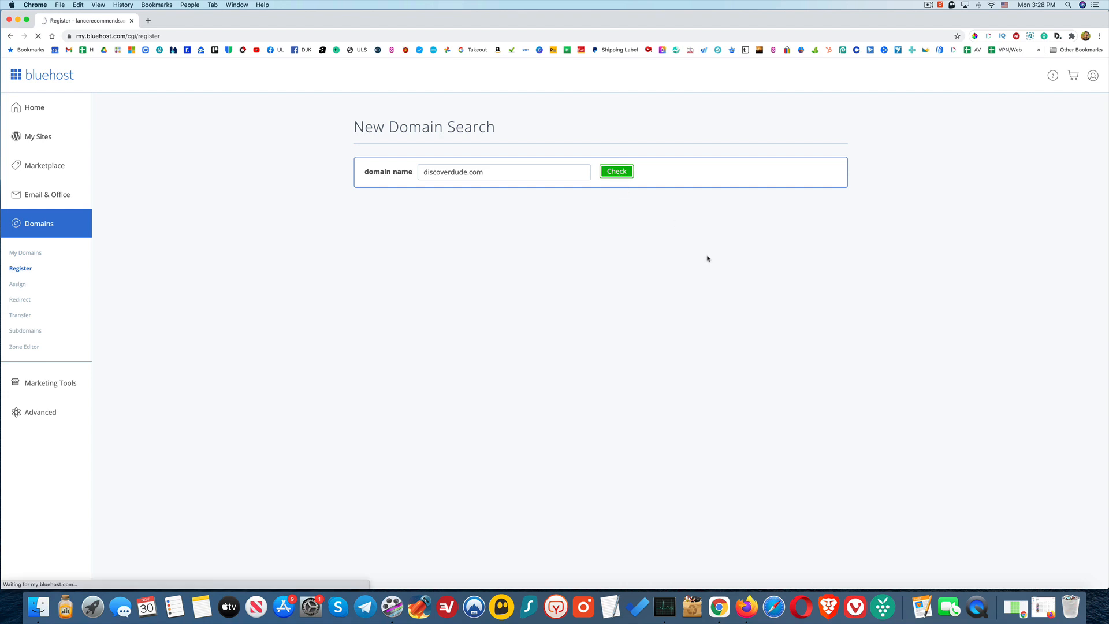
pyautogui.click(616, 171)
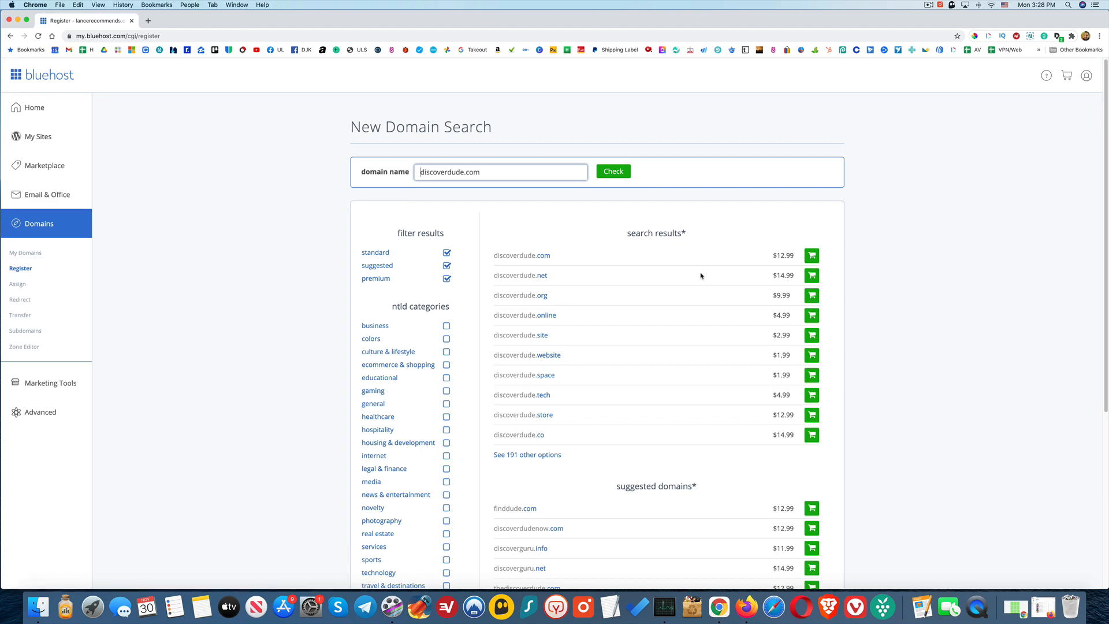
pyautogui.moveTo(512, 263)
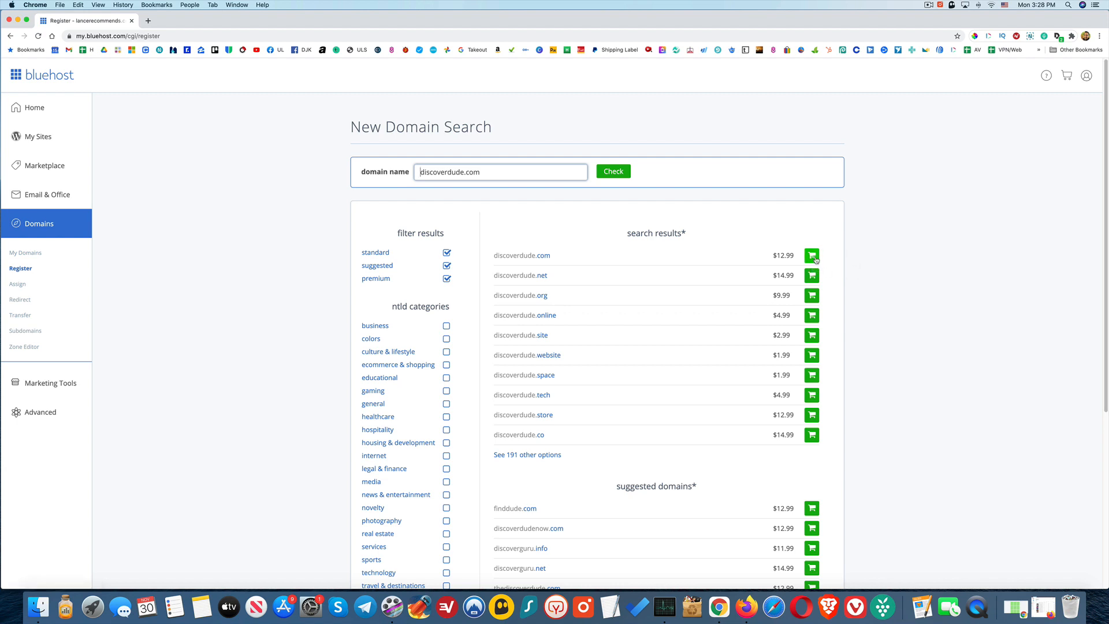
# Step: Add the available discoverdude.com at $12.99 to the cart and continue to registration
pyautogui.click(811, 255)
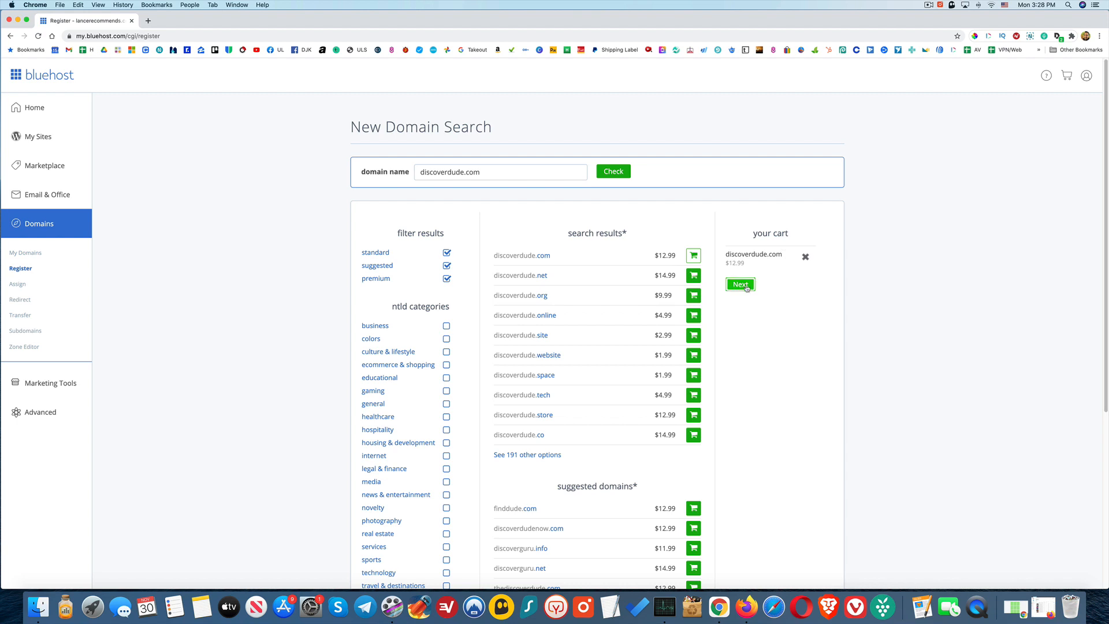
pyautogui.click(739, 284)
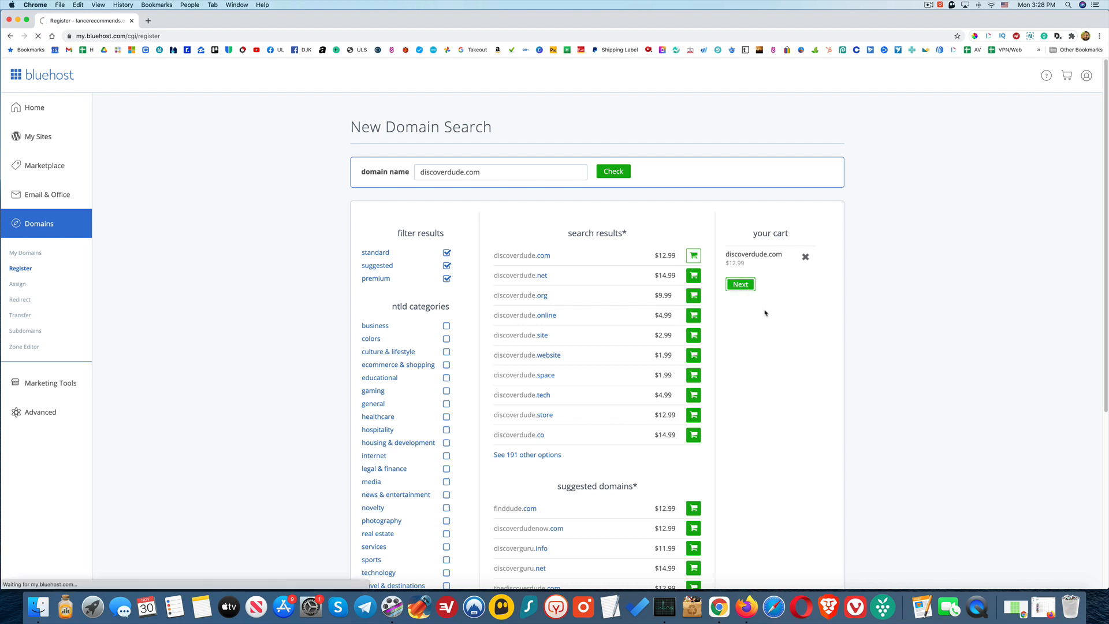
# Step: Choose 'Do not automatically renew' and uncheck 'Use Privacy' for discoverdude.com
pyautogui.click(740, 284)
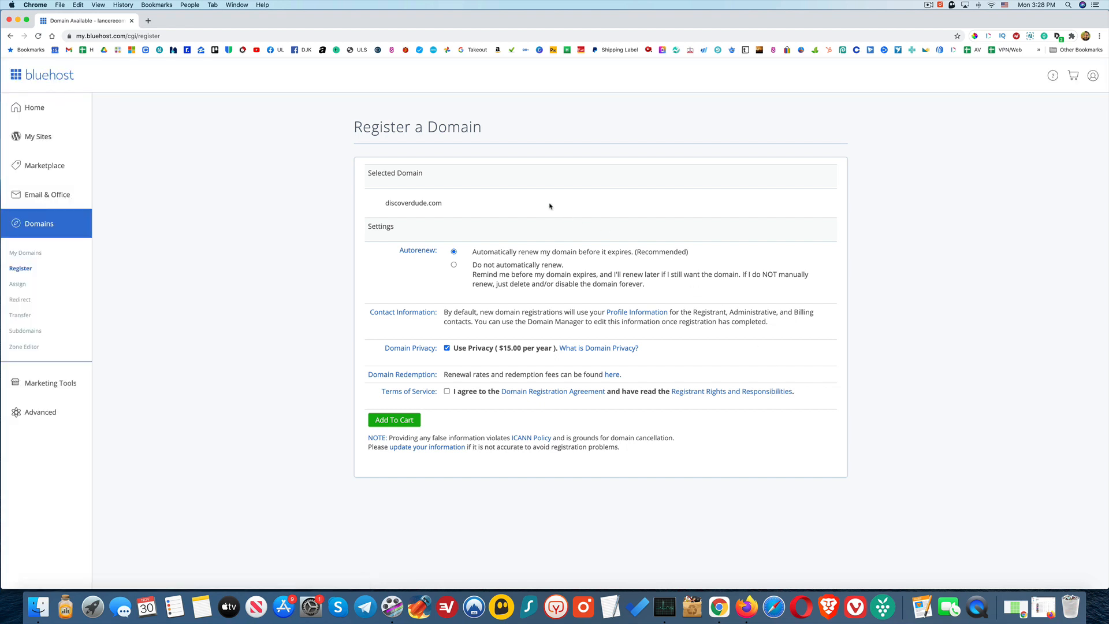
pyautogui.moveTo(575, 230)
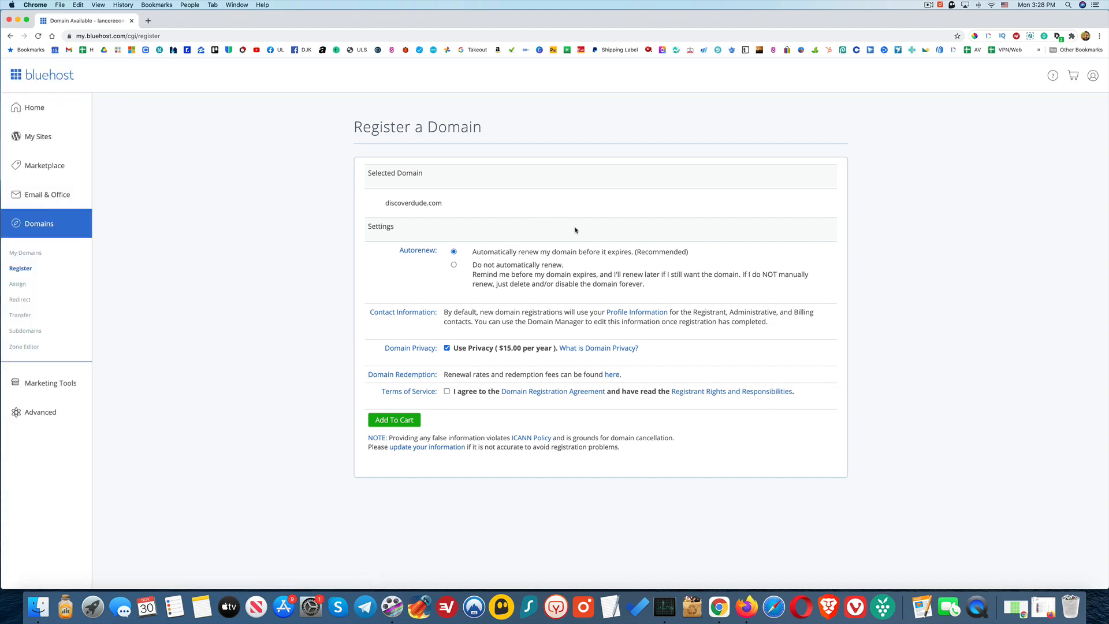
pyautogui.moveTo(562, 263)
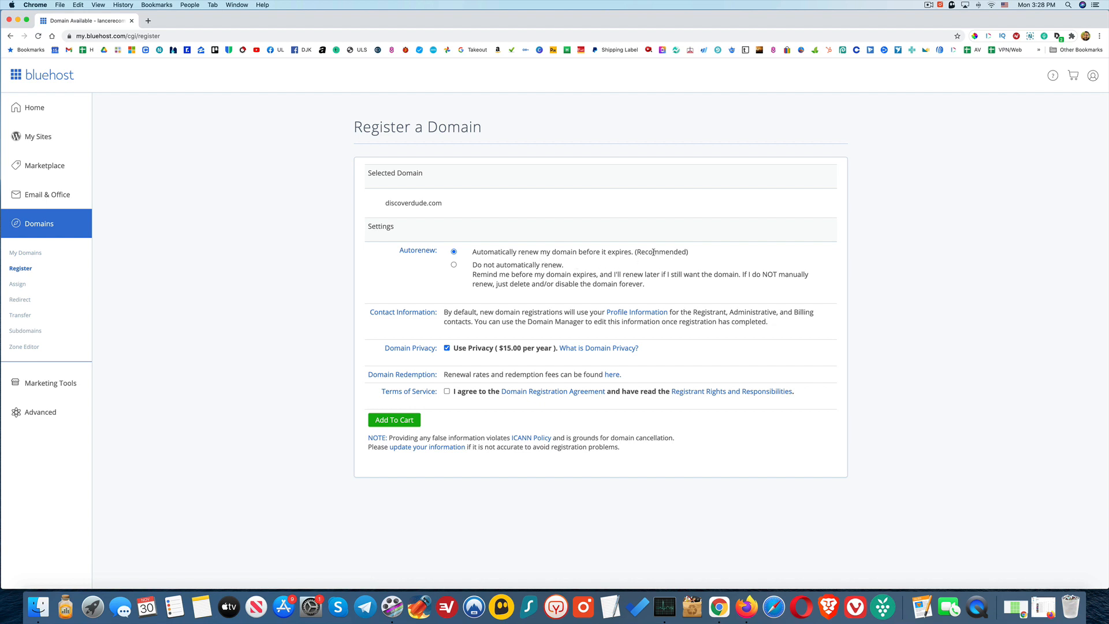
pyautogui.moveTo(670, 251)
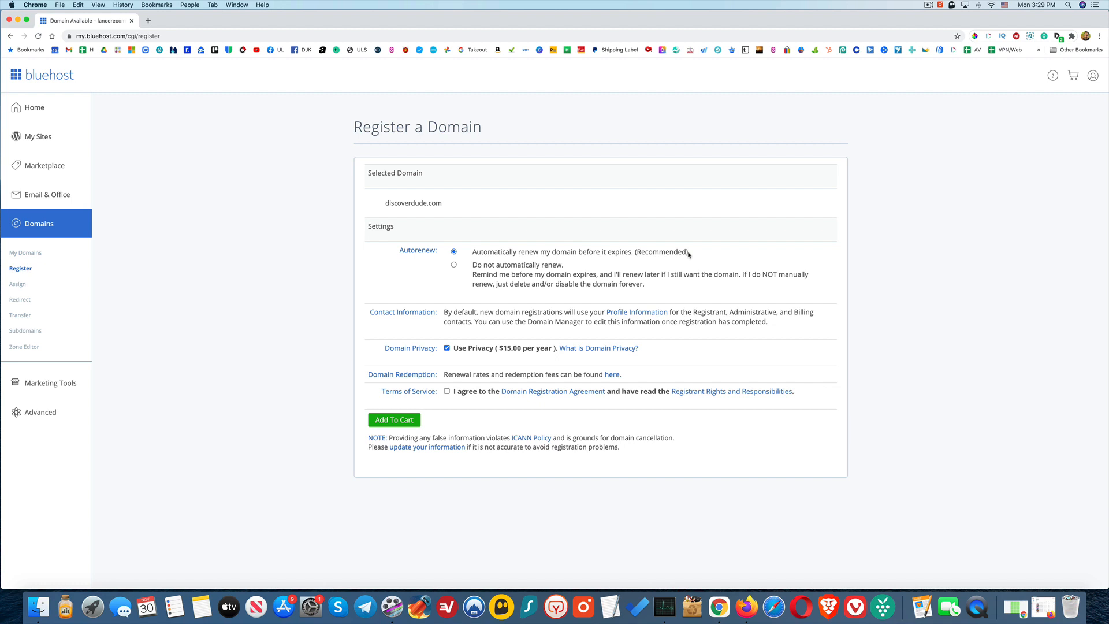
pyautogui.moveTo(477, 253)
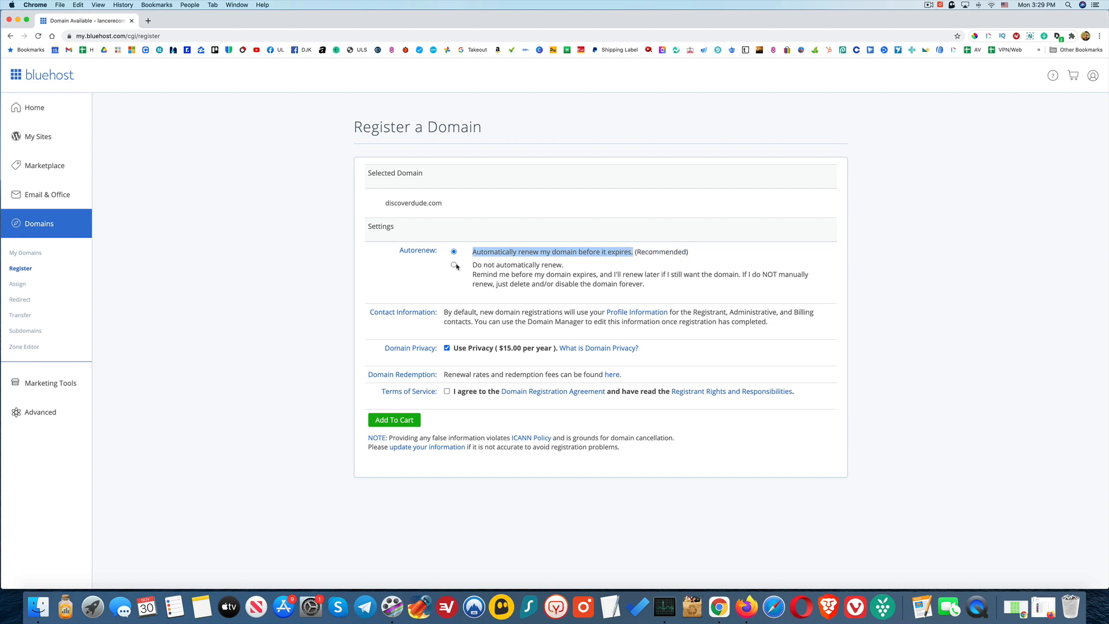
pyautogui.click(453, 263)
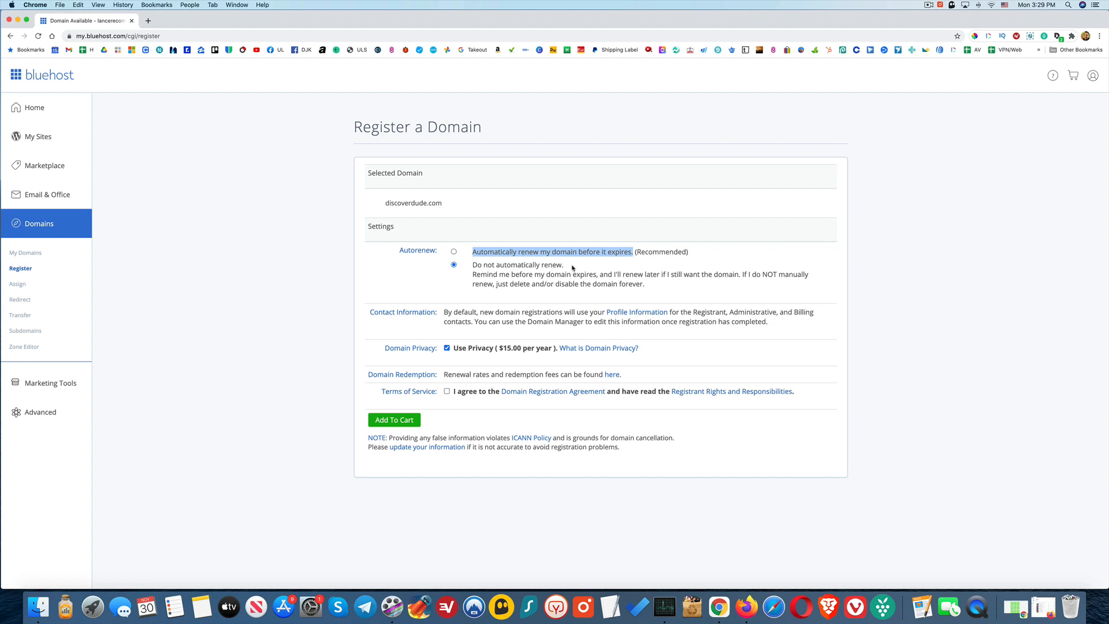
pyautogui.moveTo(503, 275)
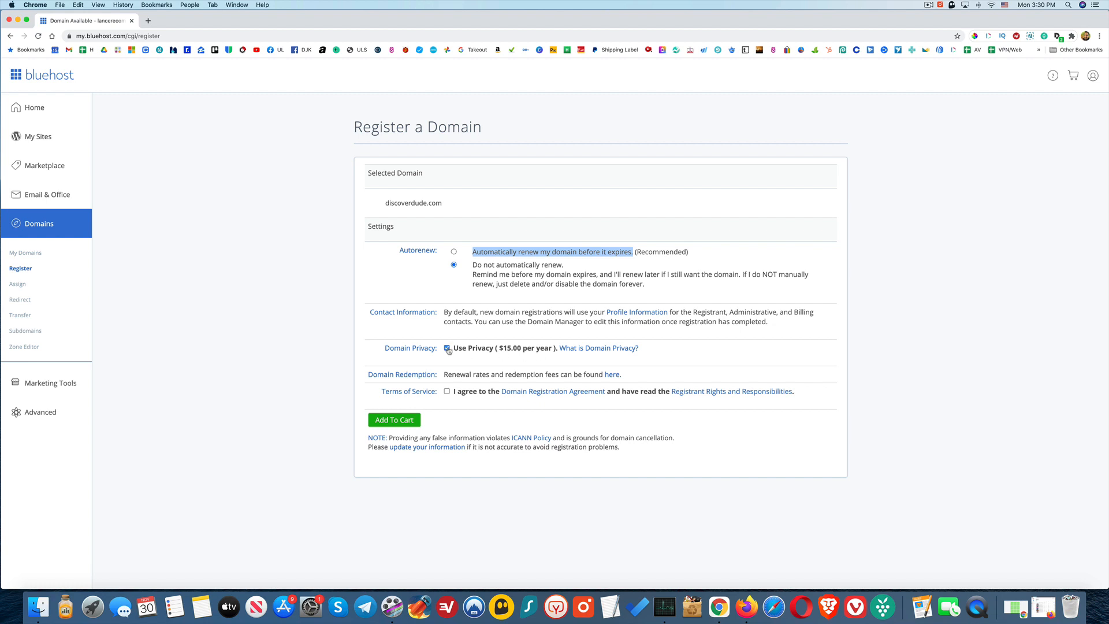
pyautogui.click(447, 348)
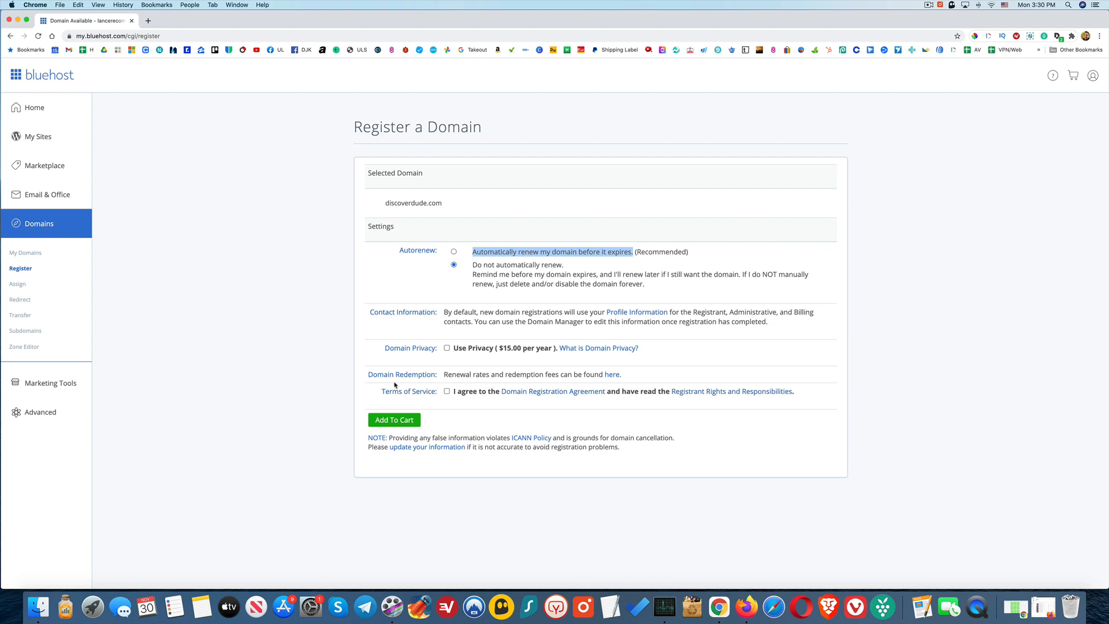
pyautogui.moveTo(477, 370)
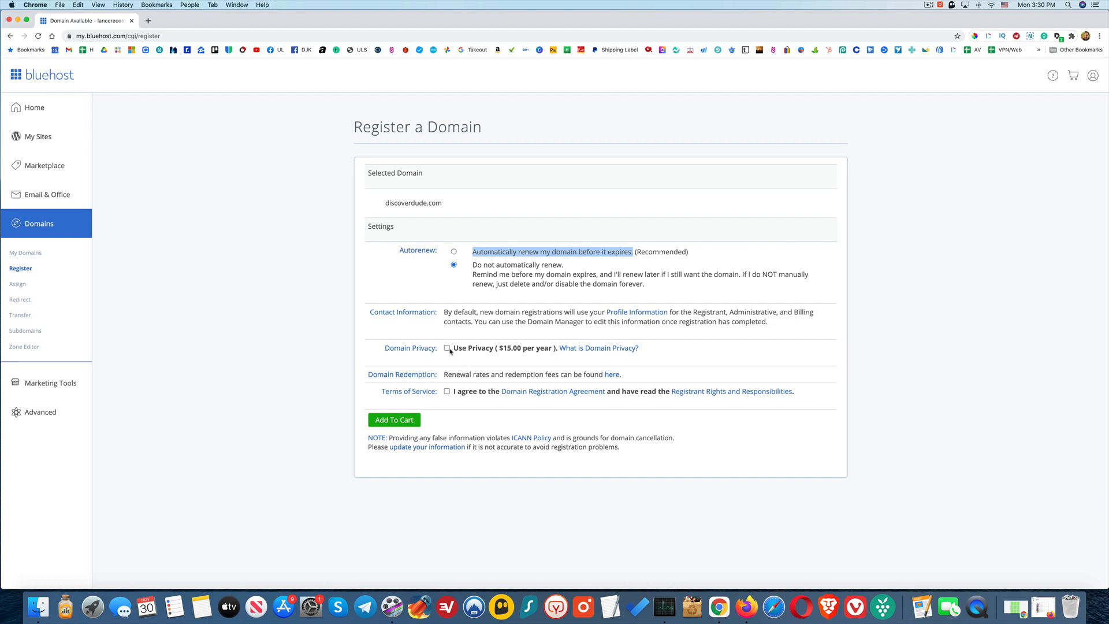
pyautogui.moveTo(451, 364)
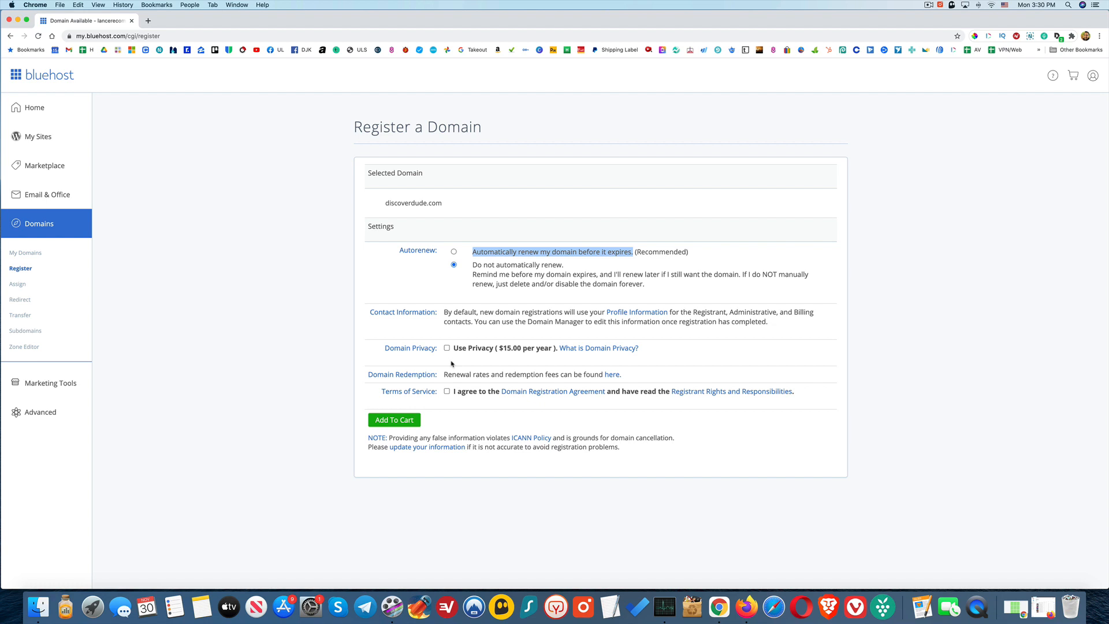
pyautogui.moveTo(540, 362)
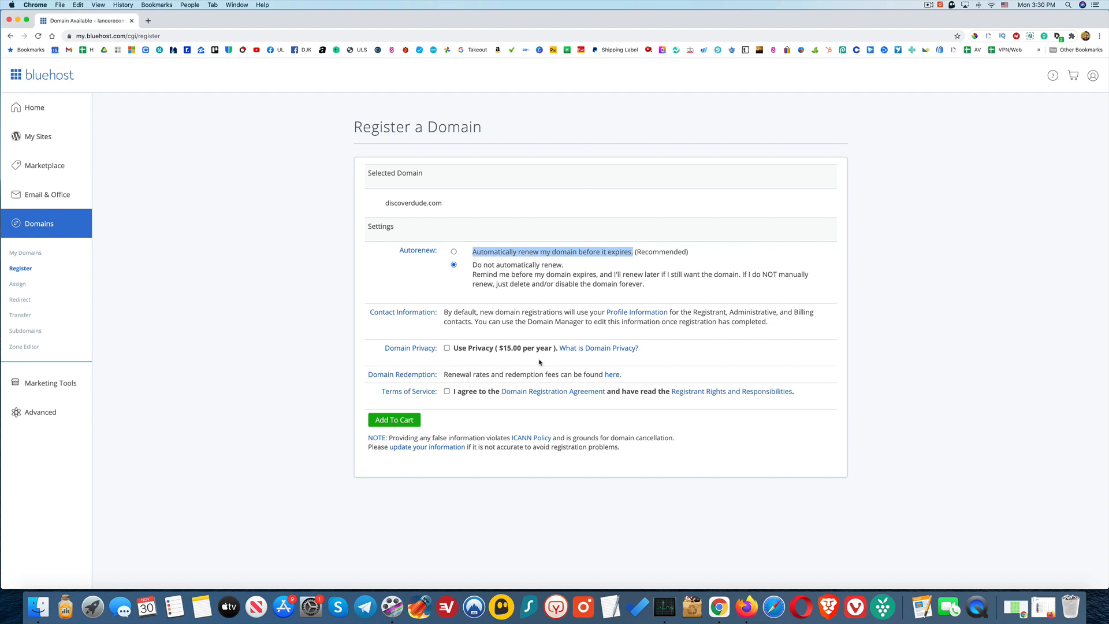
pyautogui.click(597, 348)
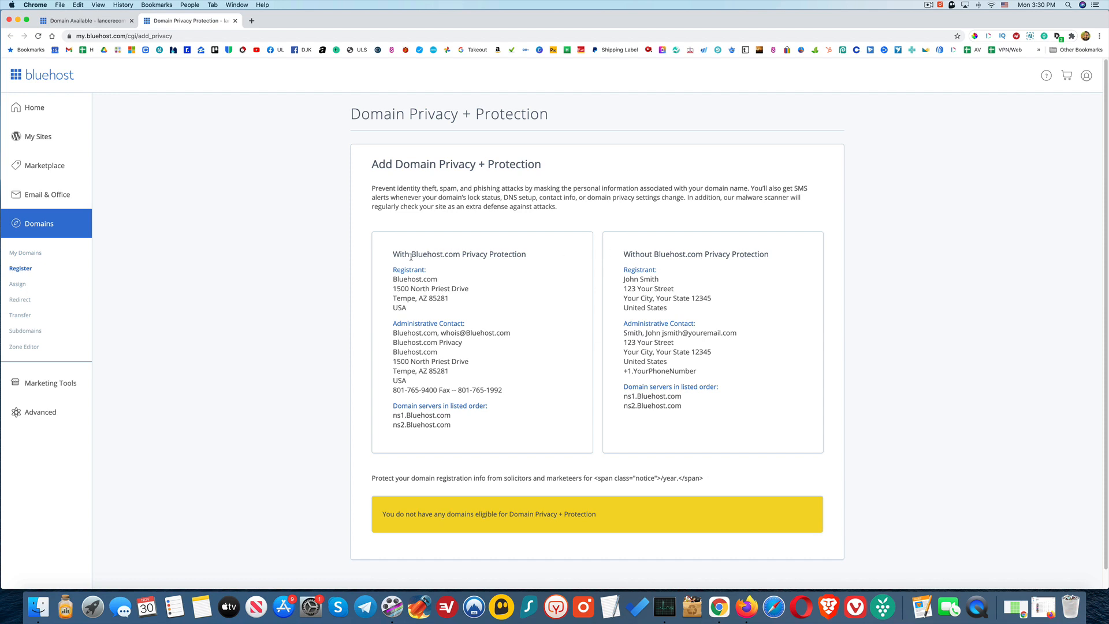
pyautogui.moveTo(521, 281)
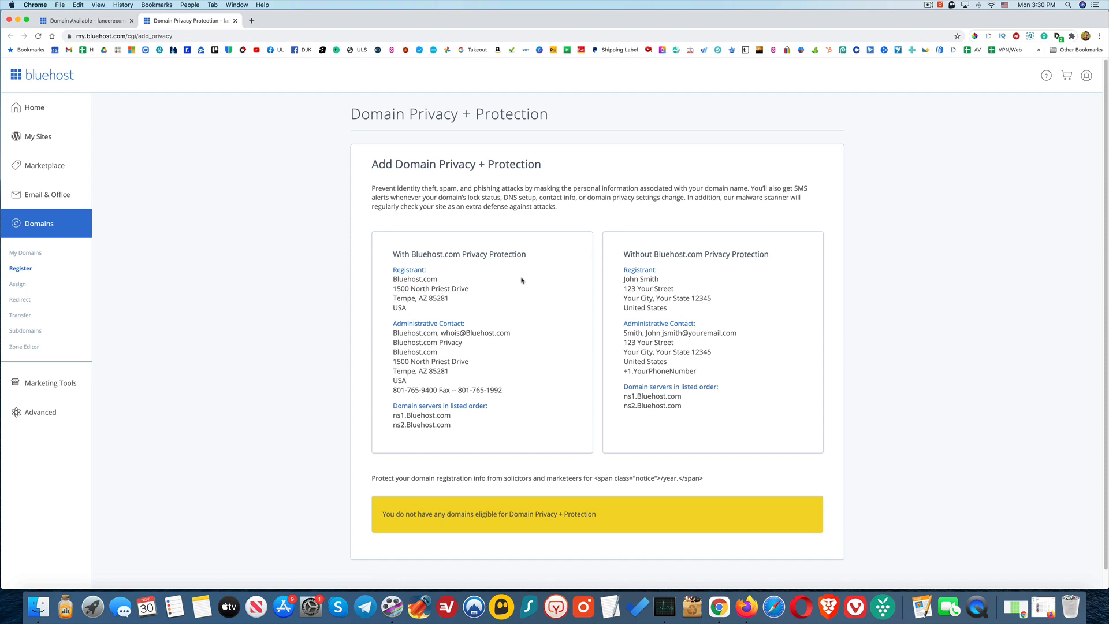
pyautogui.moveTo(443, 278)
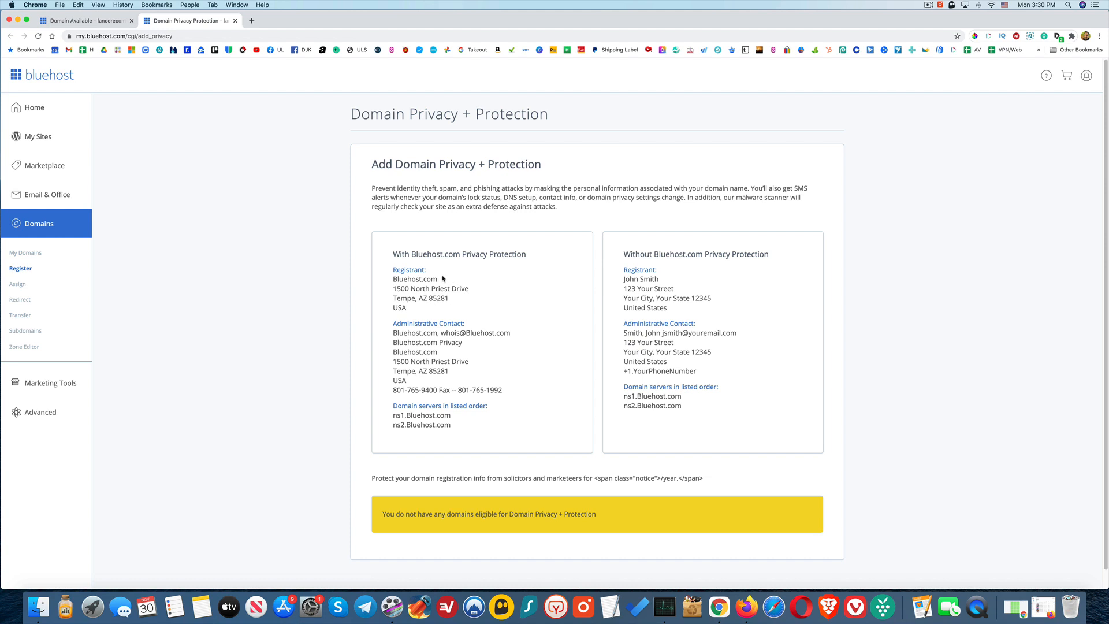
pyautogui.moveTo(459, 294)
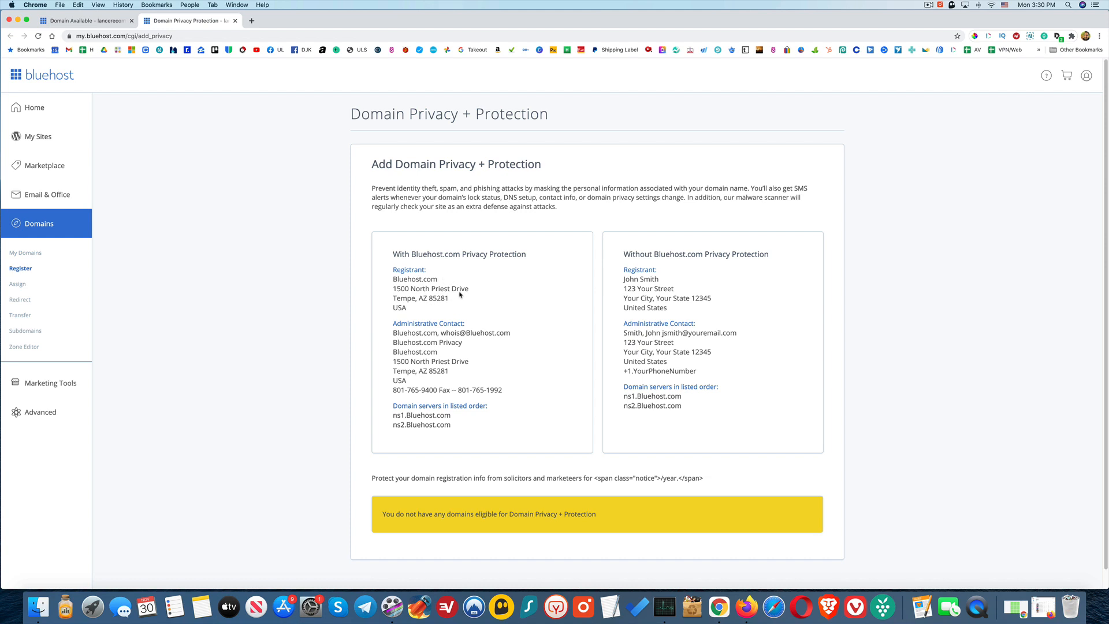
pyautogui.moveTo(637, 285)
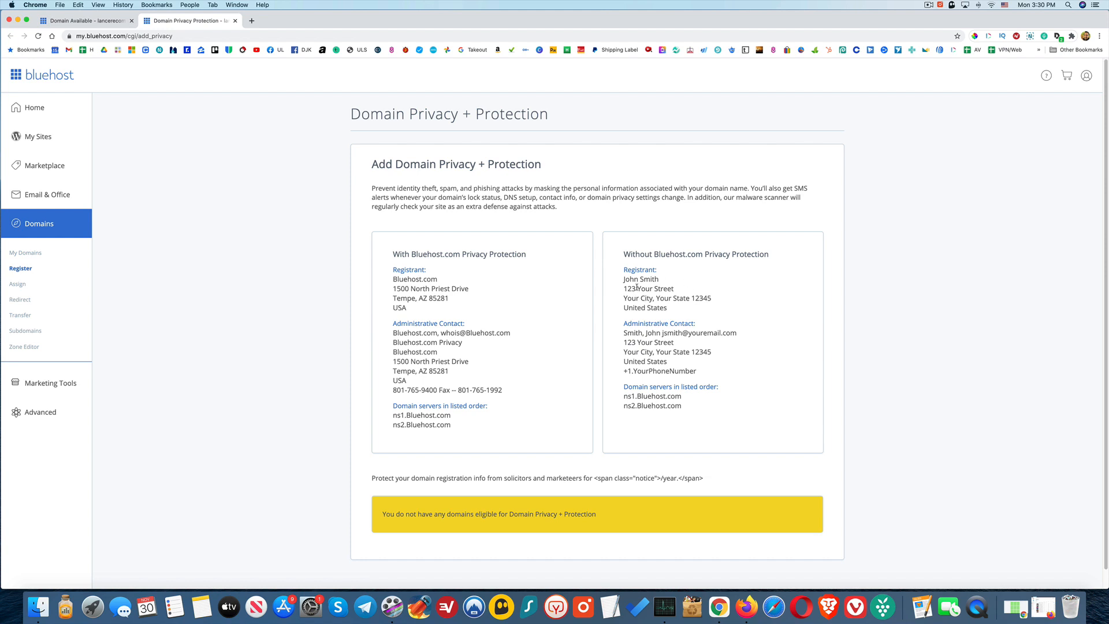
pyautogui.moveTo(575, 359)
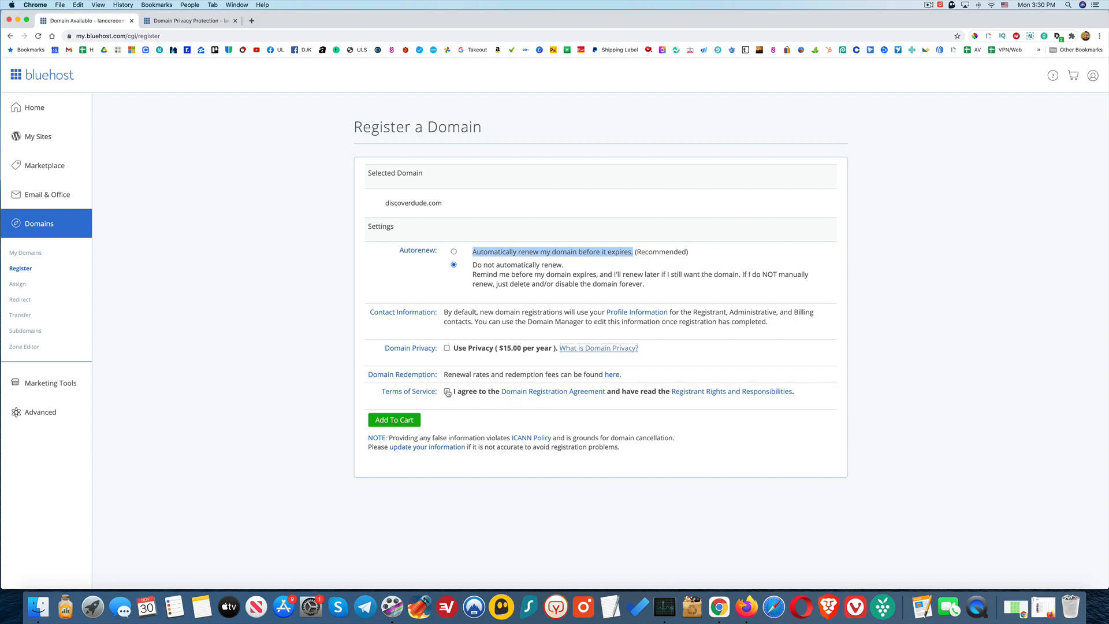
# Step: Agree to the Domain Registration Agreement and add discoverdude.com to the cart
pyautogui.click(447, 392)
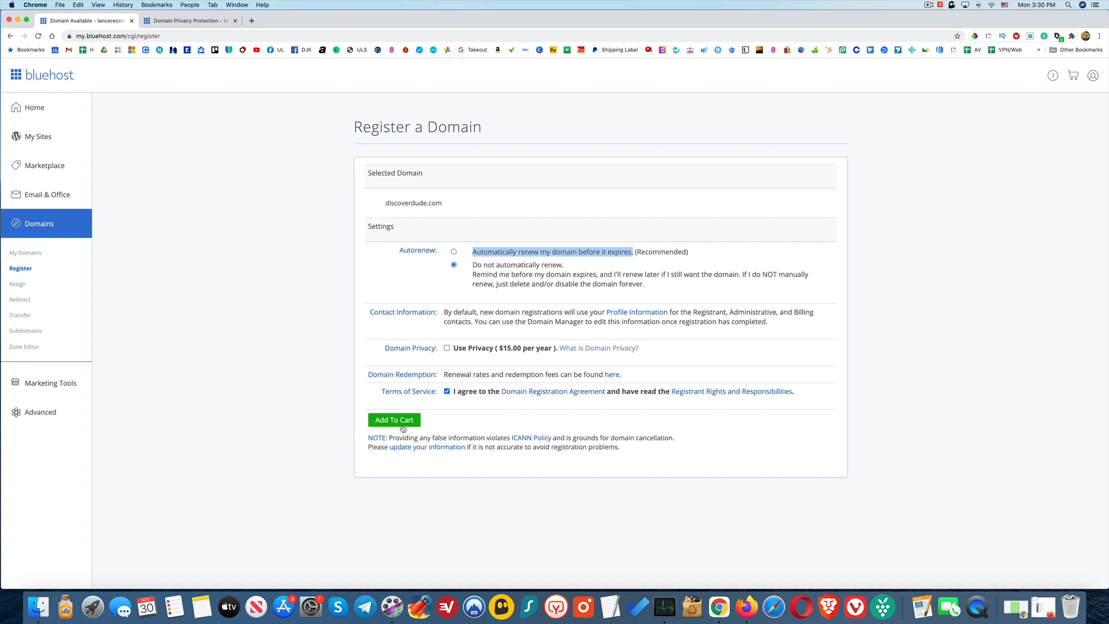
pyautogui.moveTo(457, 367)
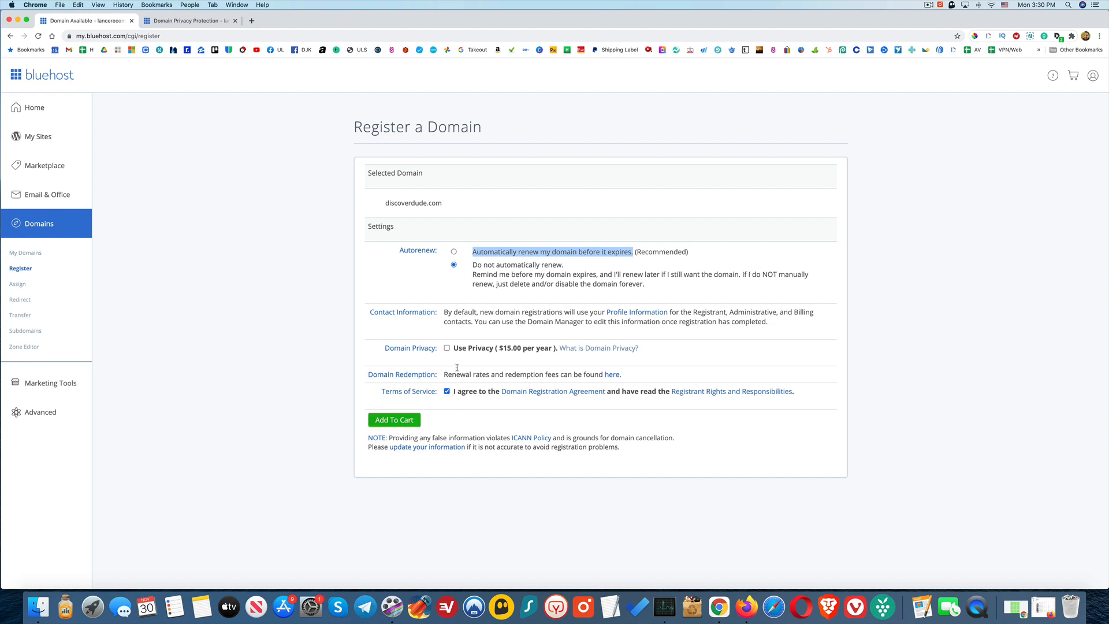
pyautogui.moveTo(438, 355)
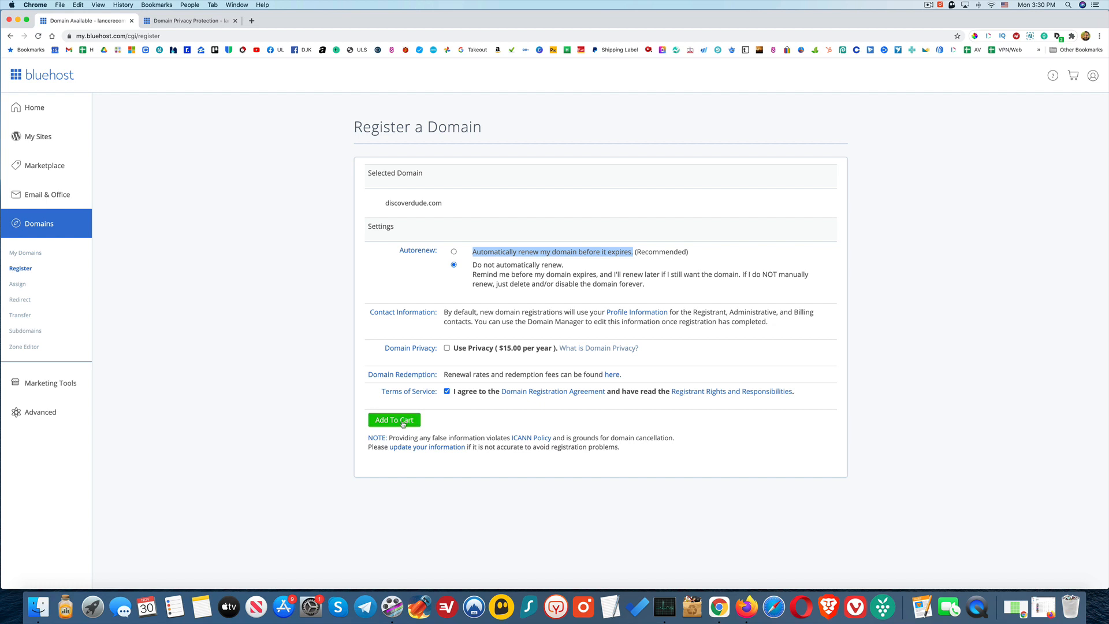
pyautogui.click(394, 420)
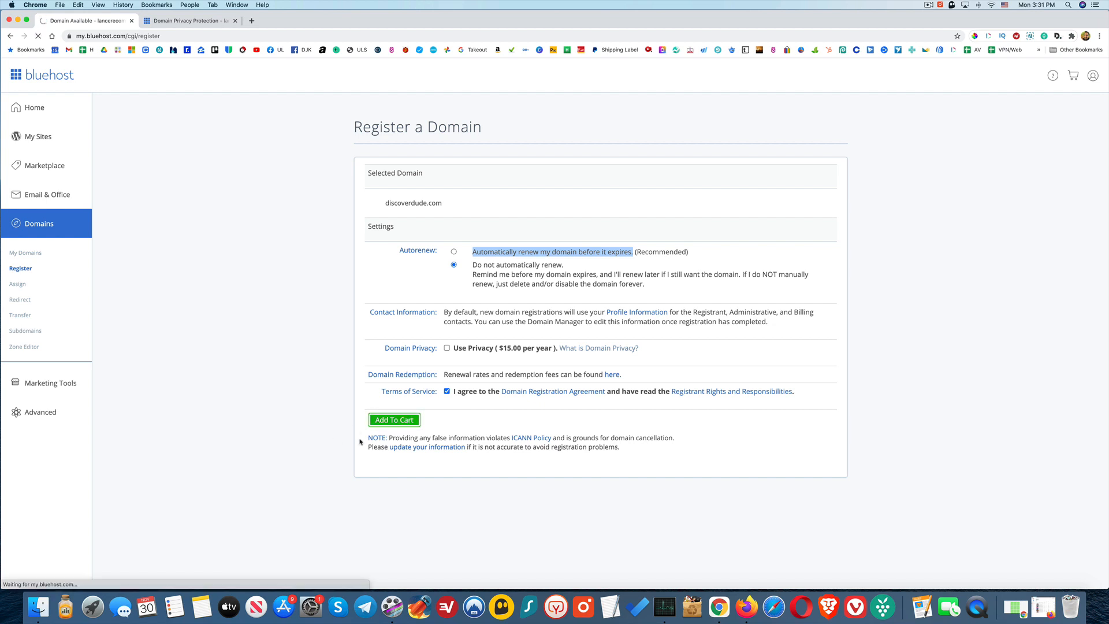
# Step: Change the cart quantity from 2 years to a 1-year registration
pyautogui.click(394, 420)
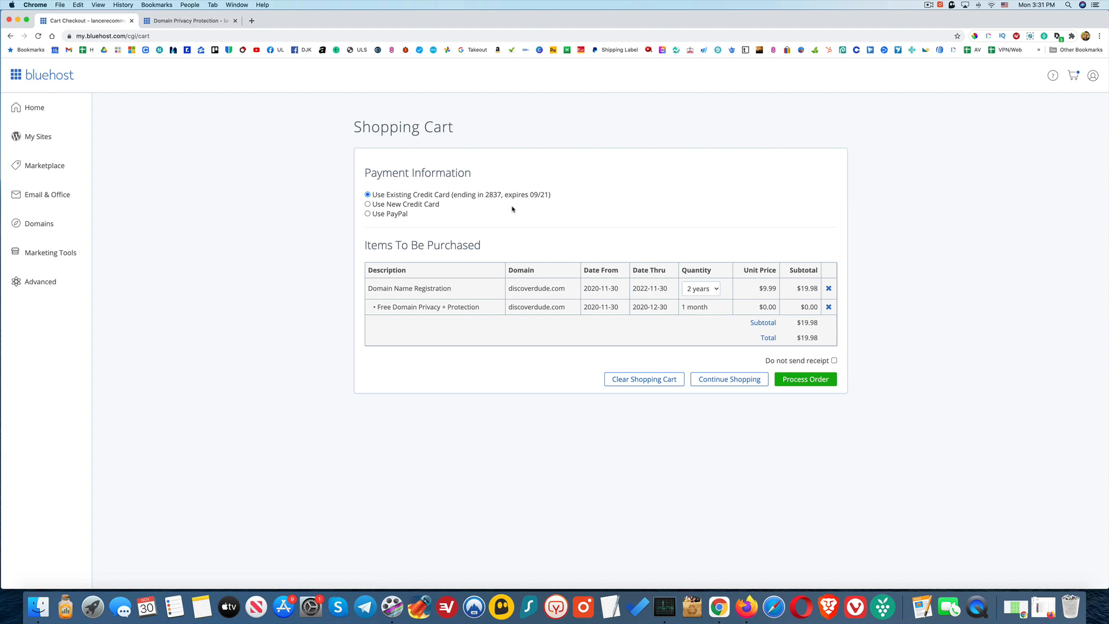
pyautogui.moveTo(450, 280)
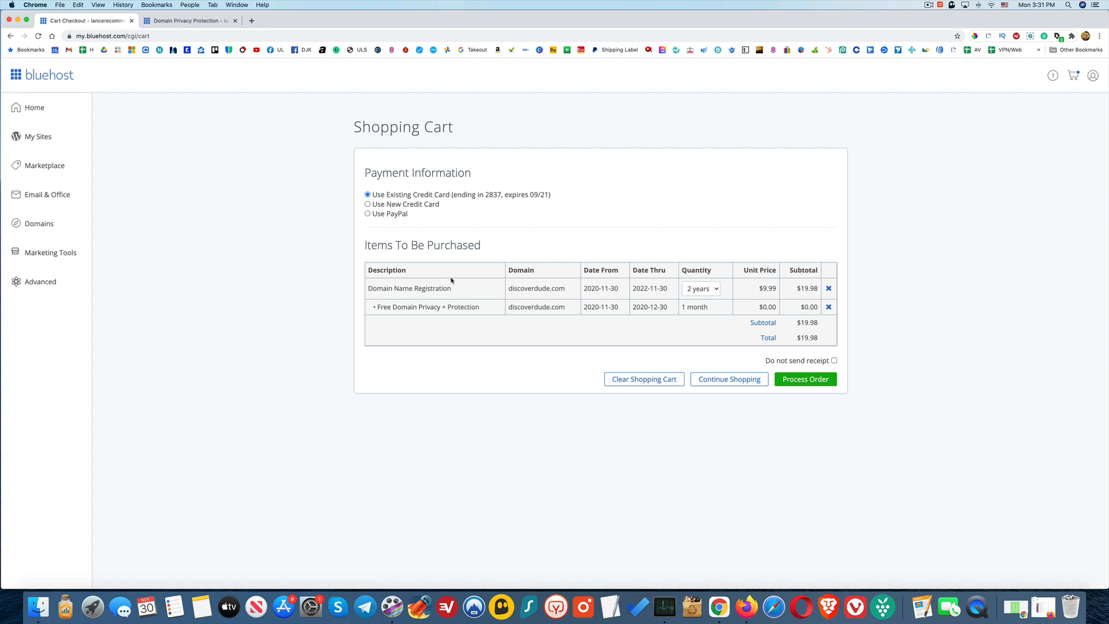
pyautogui.moveTo(715, 303)
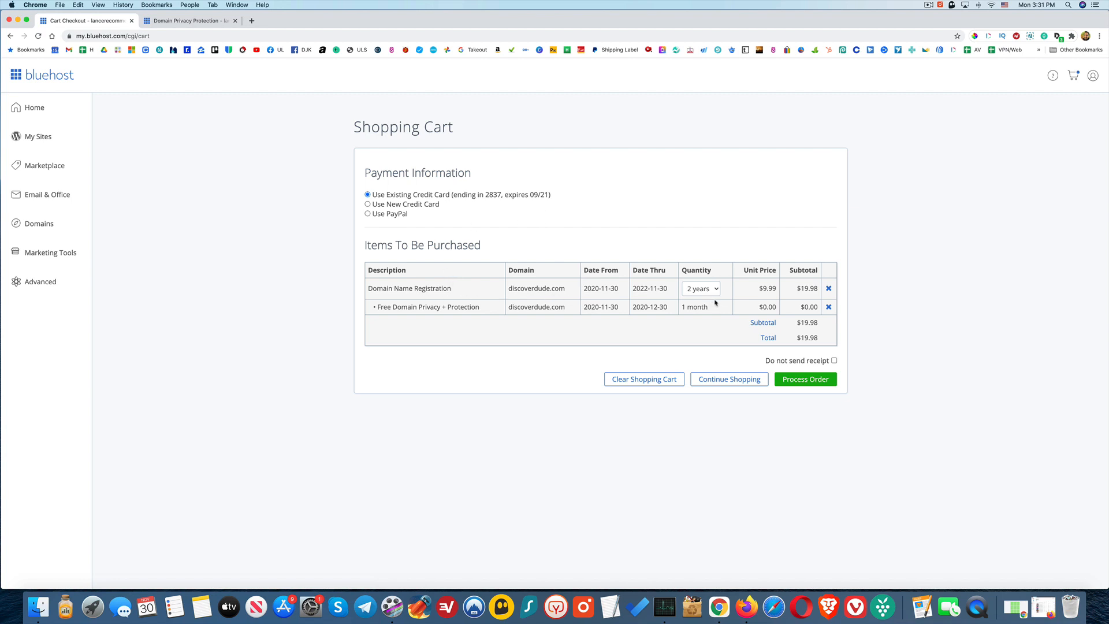
pyautogui.click(701, 287)
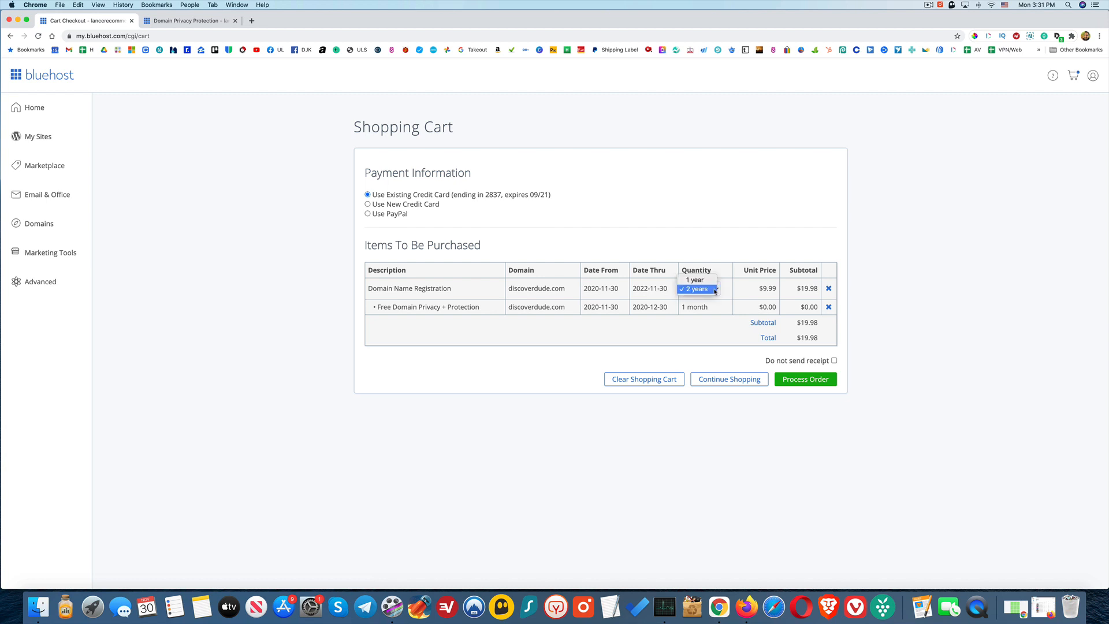
pyautogui.click(693, 279)
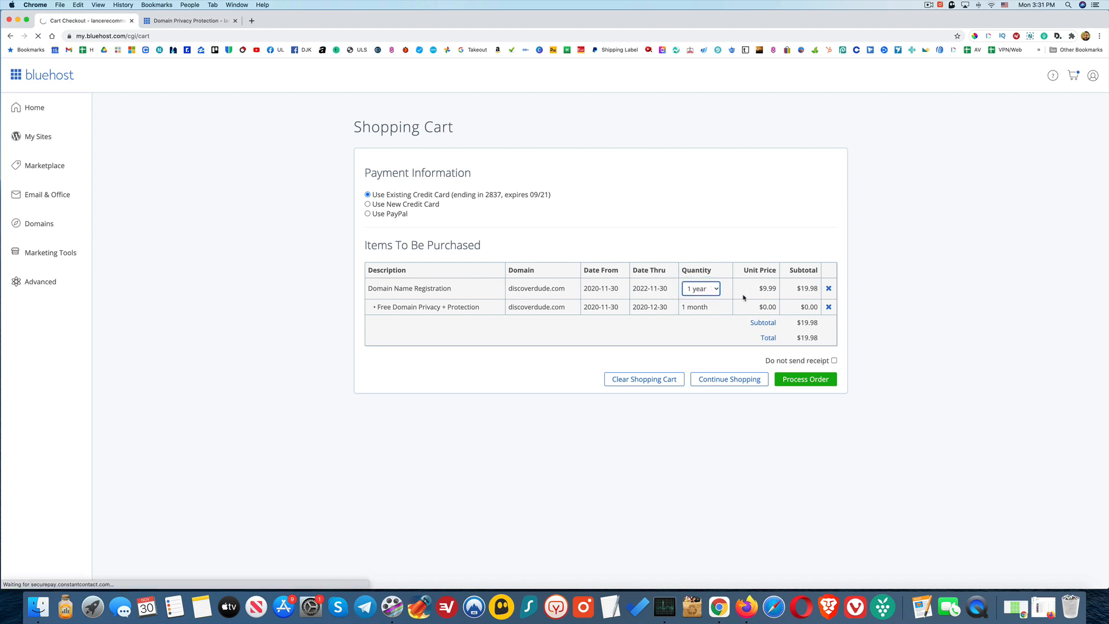
pyautogui.click(701, 288)
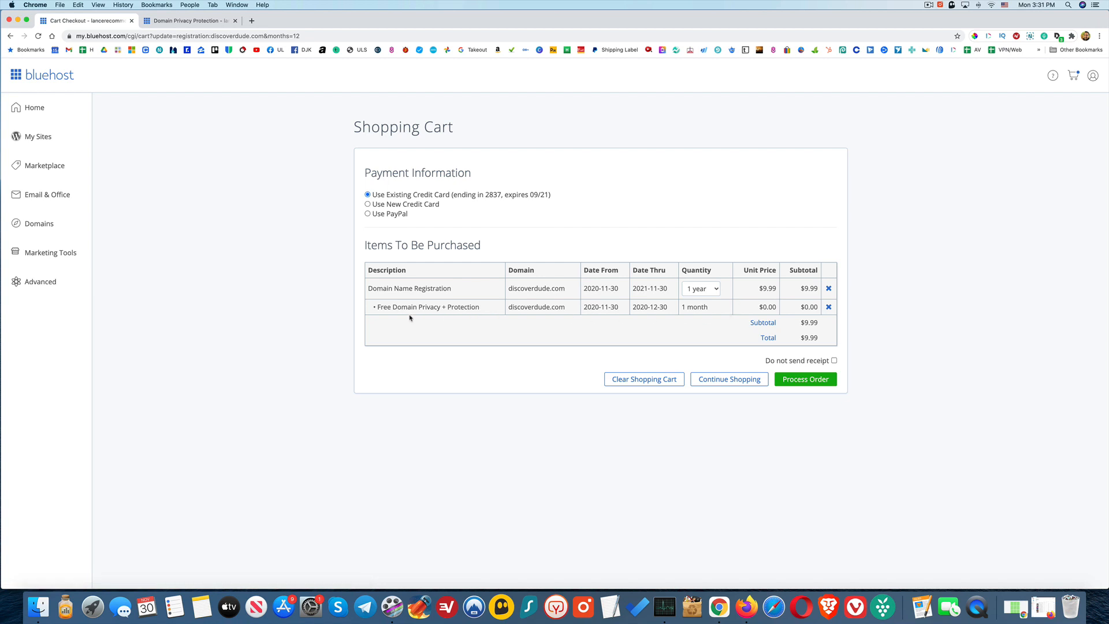
pyautogui.moveTo(459, 318)
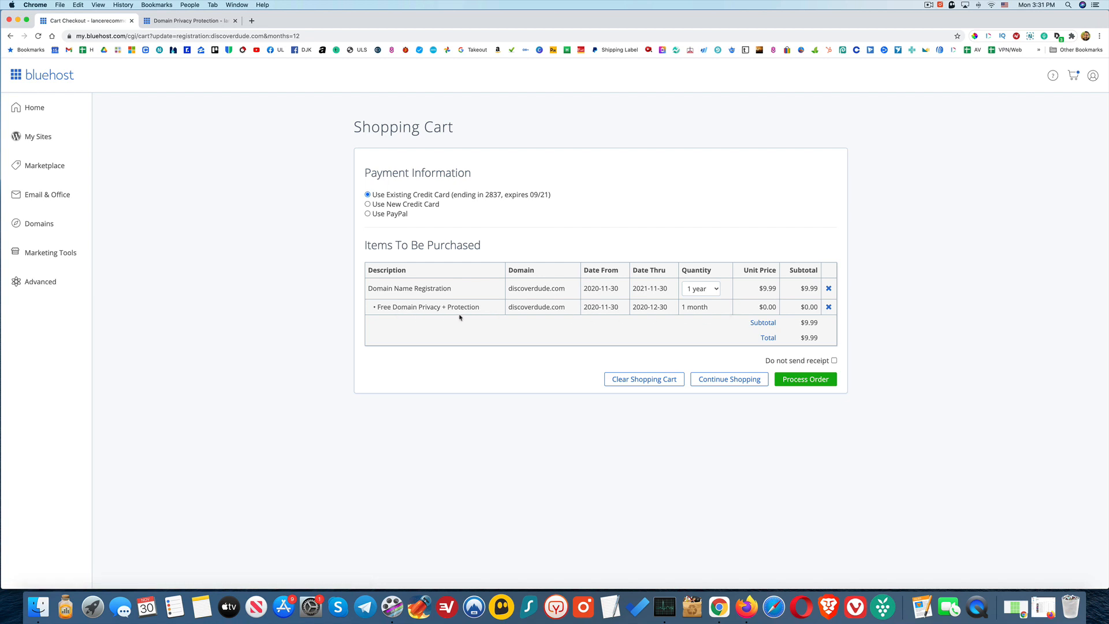
pyautogui.moveTo(627, 314)
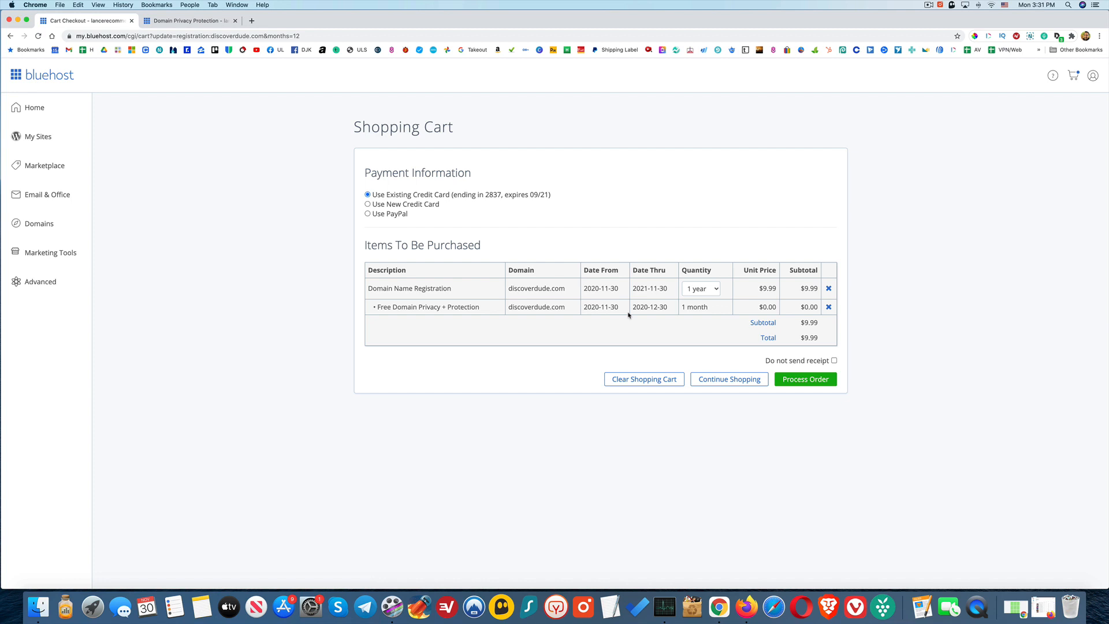
pyautogui.moveTo(699, 315)
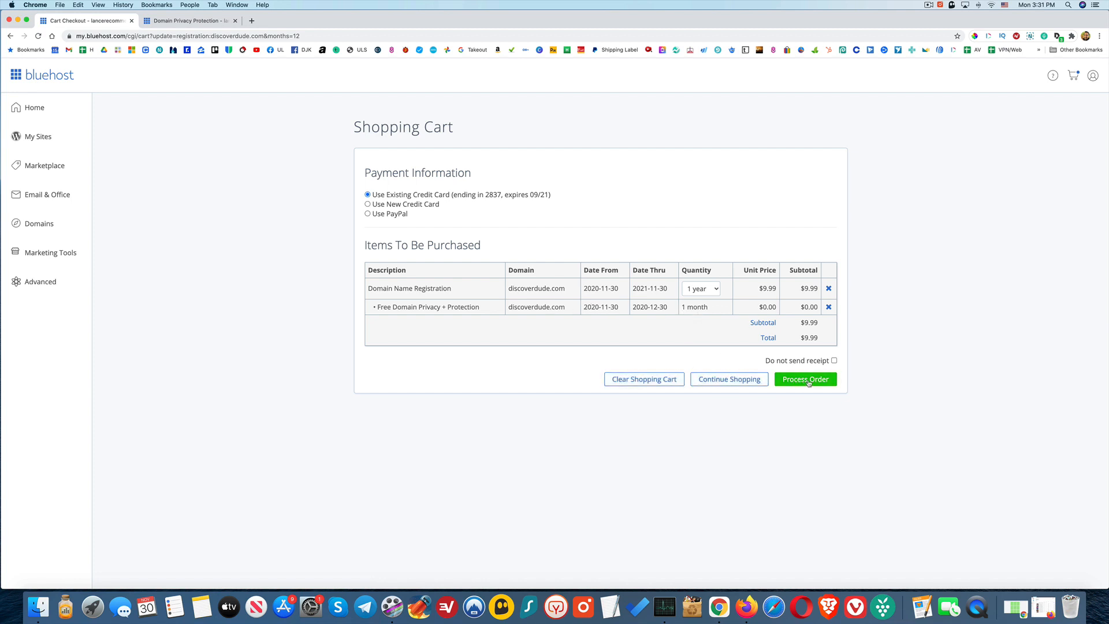
# Step: Process the $9.99 order for discoverdude.com
pyautogui.click(805, 380)
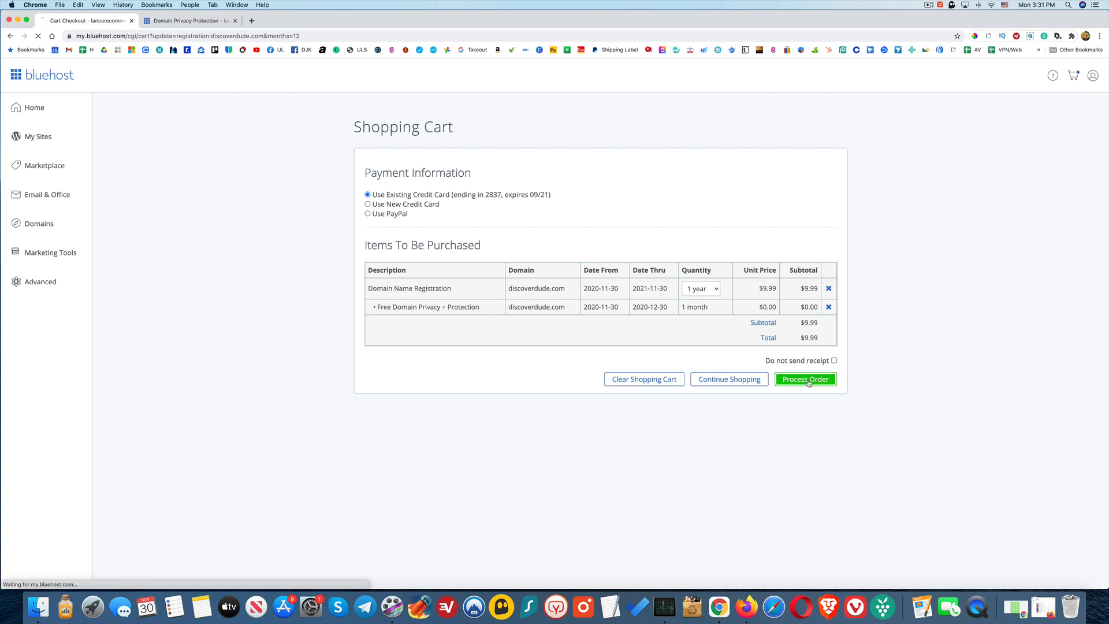
pyautogui.click(805, 379)
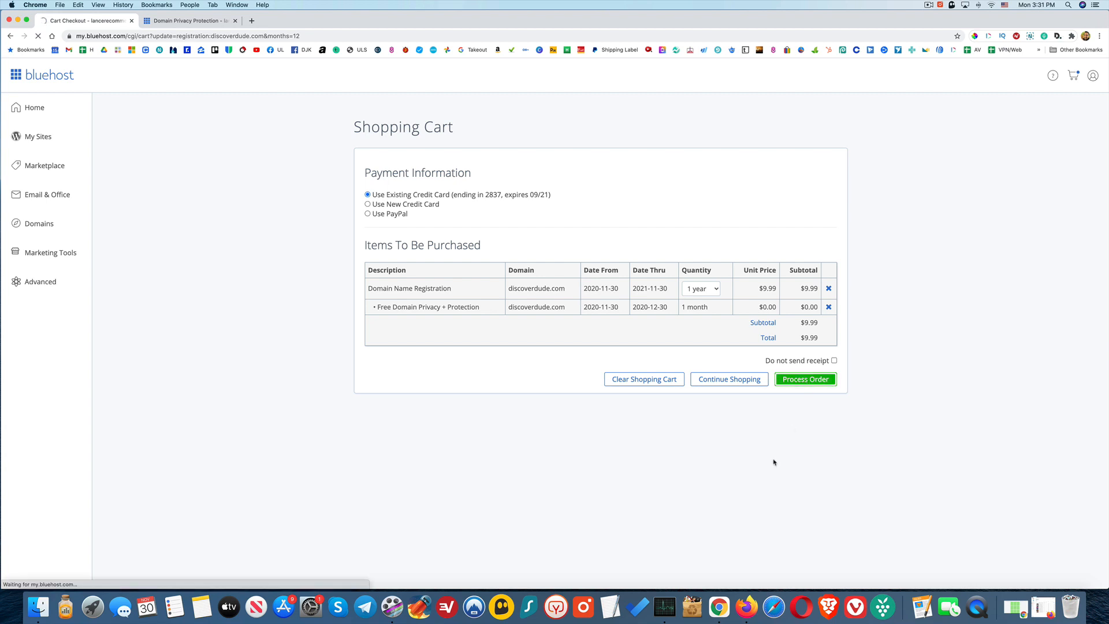
pyautogui.click(805, 379)
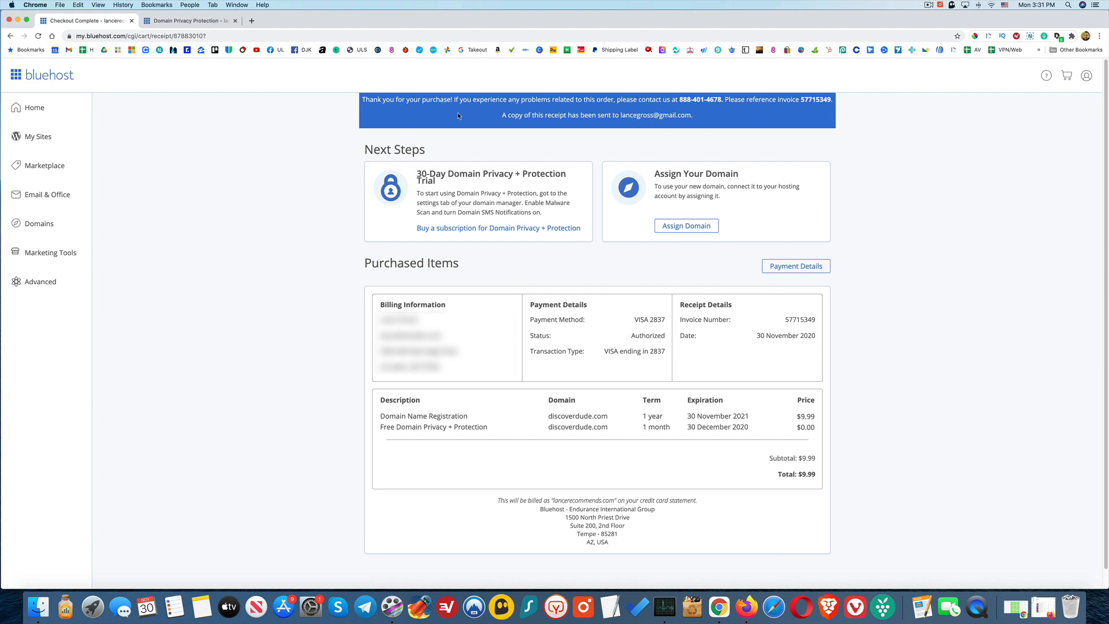
pyautogui.moveTo(701, 111)
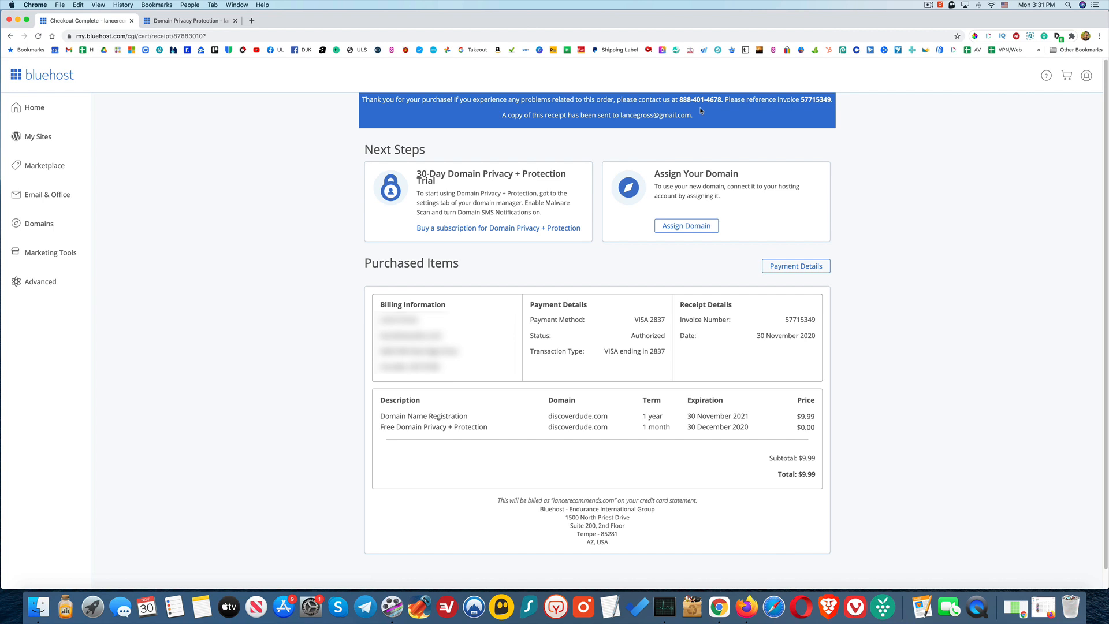
pyautogui.moveTo(743, 143)
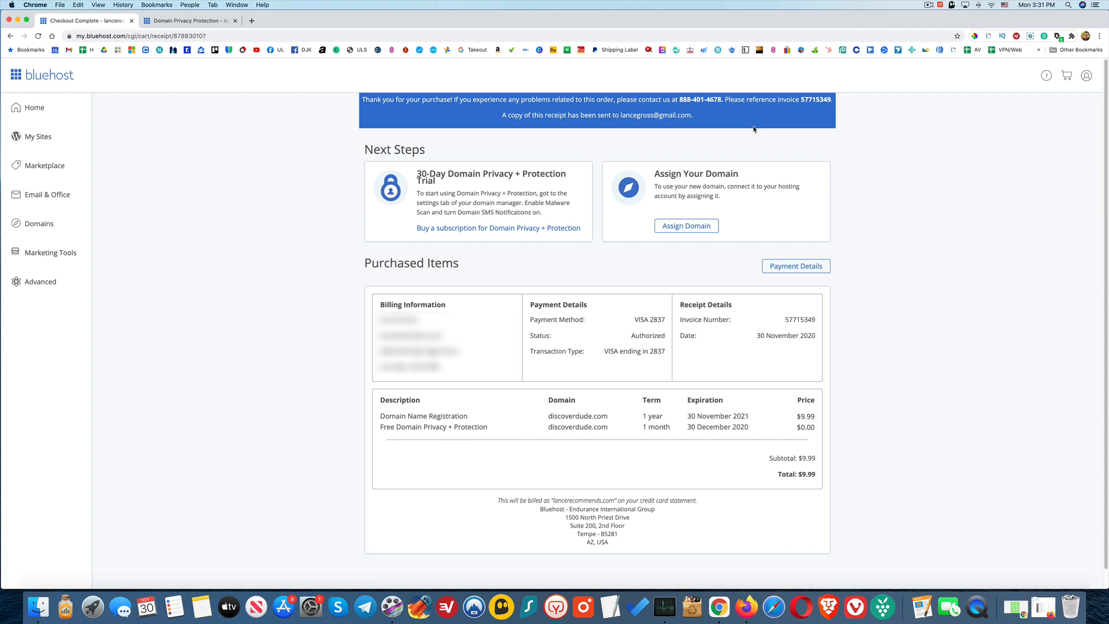
pyautogui.moveTo(659, 195)
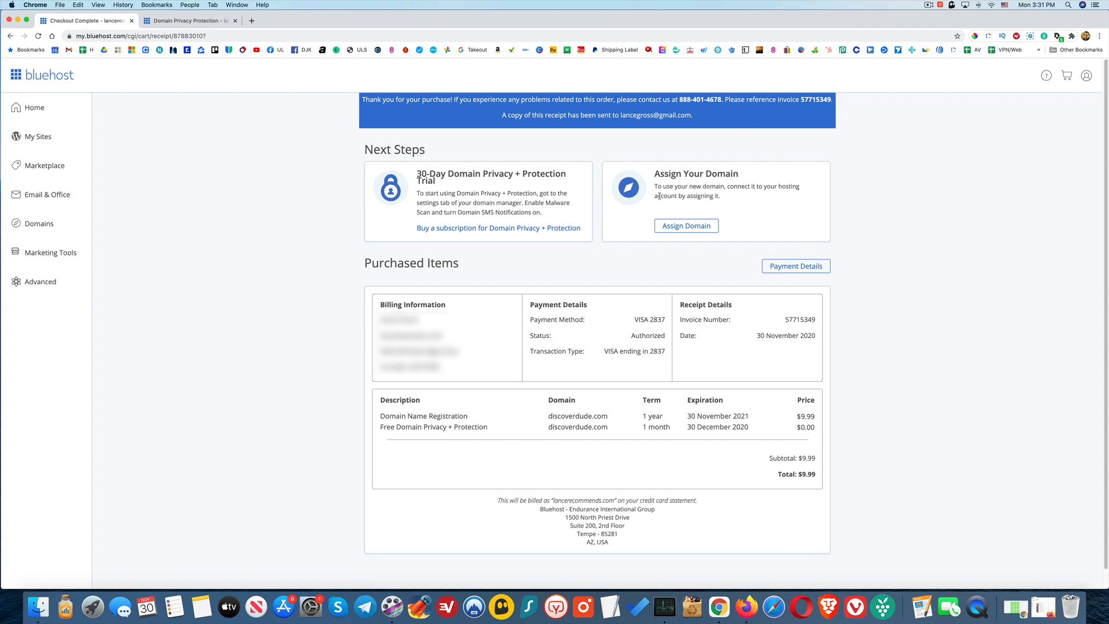
pyautogui.moveTo(752, 197)
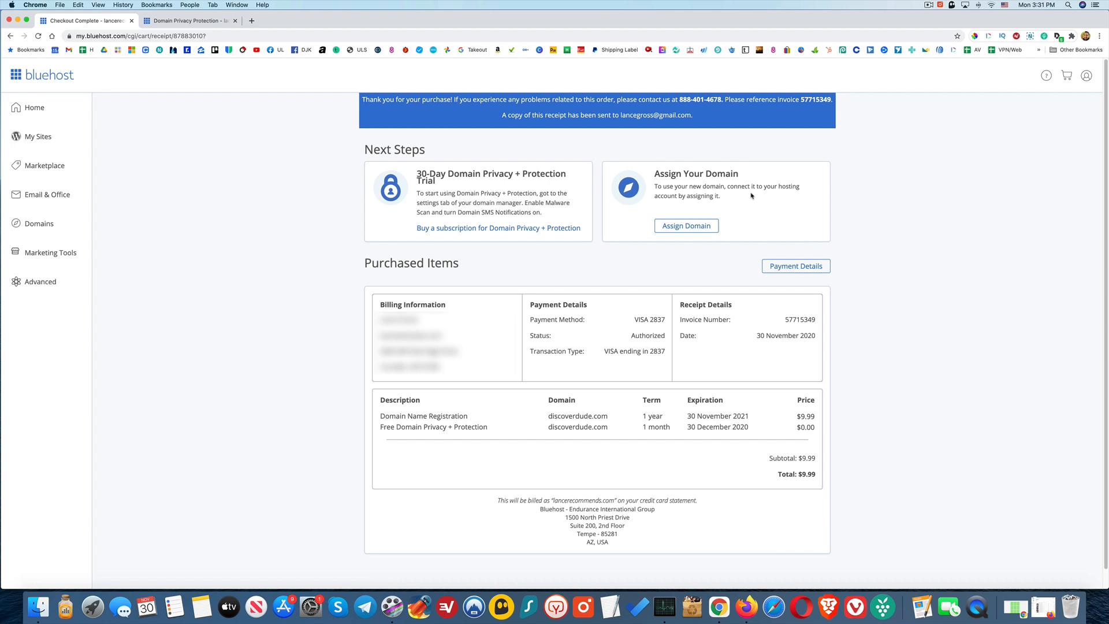
pyautogui.moveTo(736, 215)
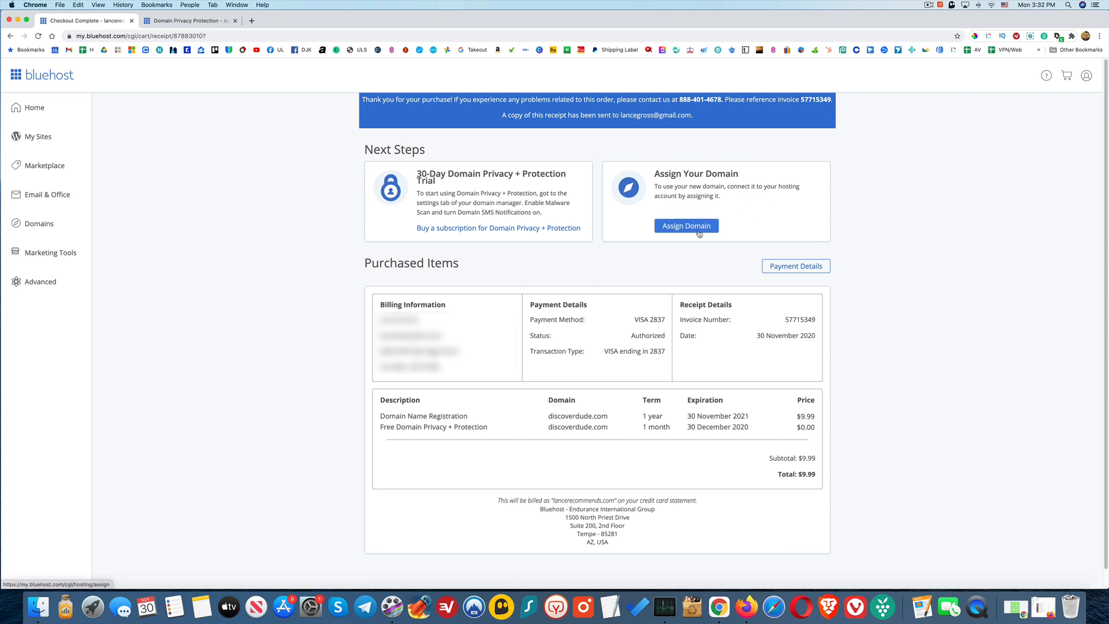
# Step: Start Assign Domain from the purchase receipt's Next Steps
pyautogui.click(686, 225)
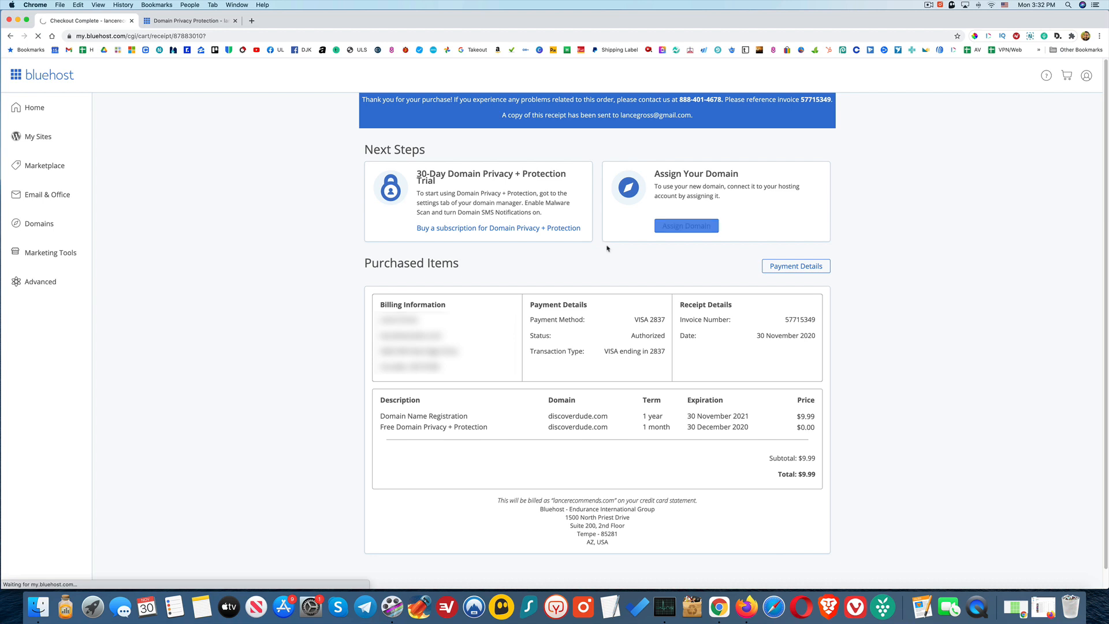
# Step: Keep discoverdude.com as the already-associated domain to assign and move down to Step 4
pyautogui.click(685, 225)
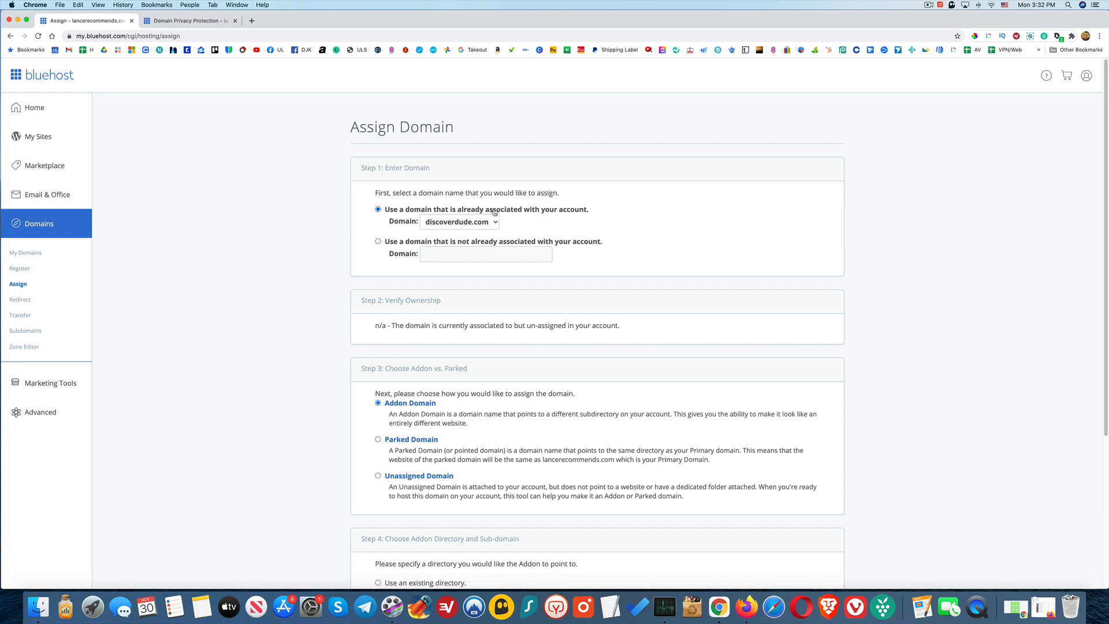
pyautogui.moveTo(547, 222)
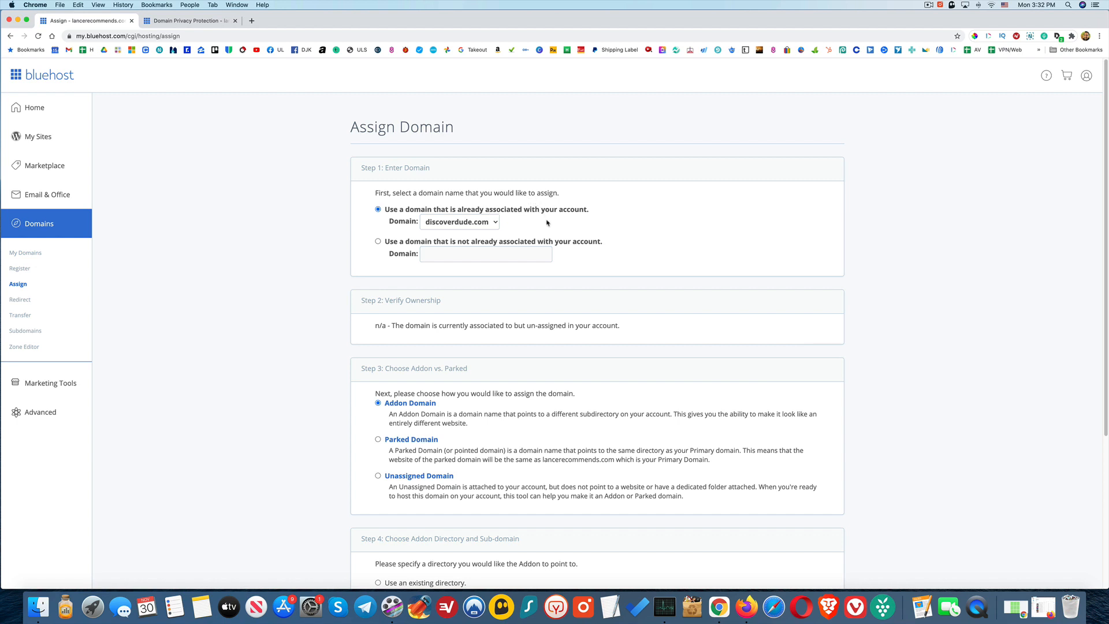
pyautogui.moveTo(522, 254)
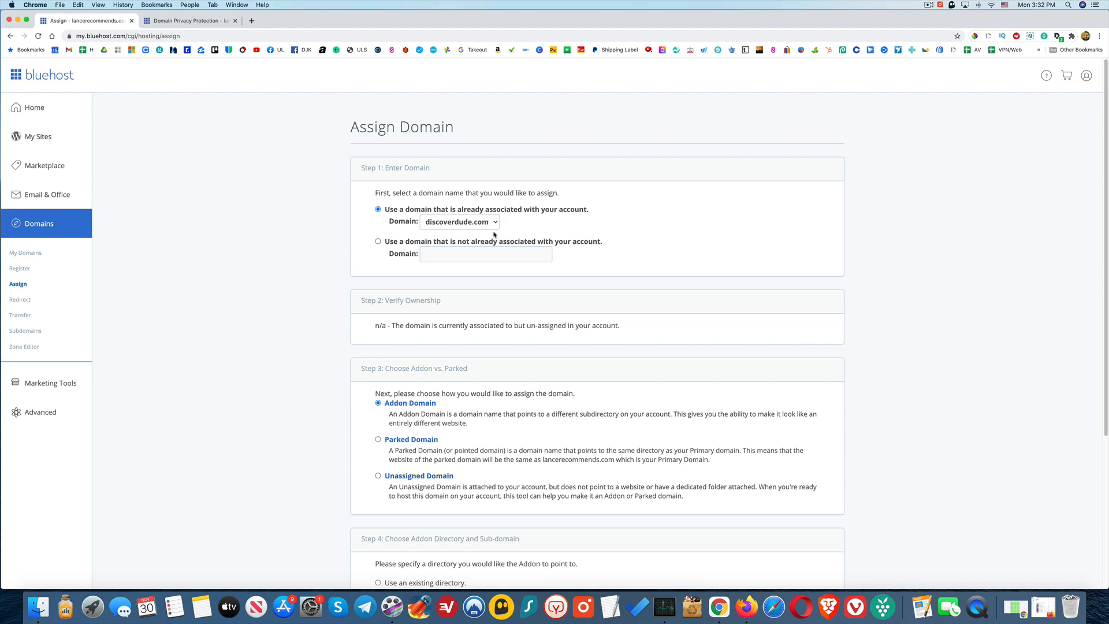
pyautogui.click(459, 222)
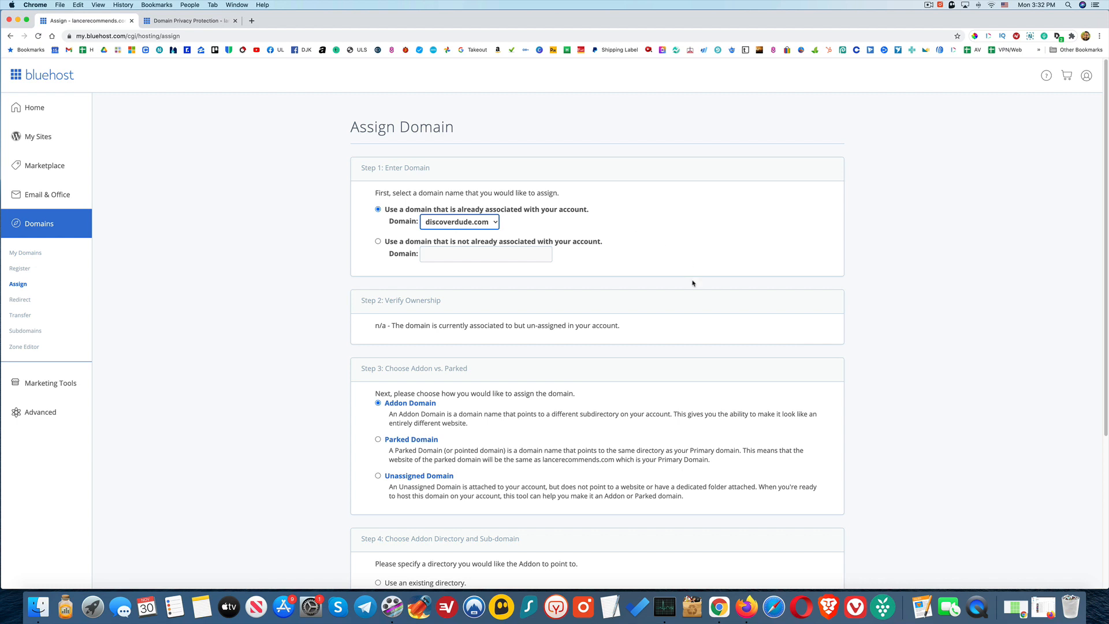
pyautogui.scroll(-3)
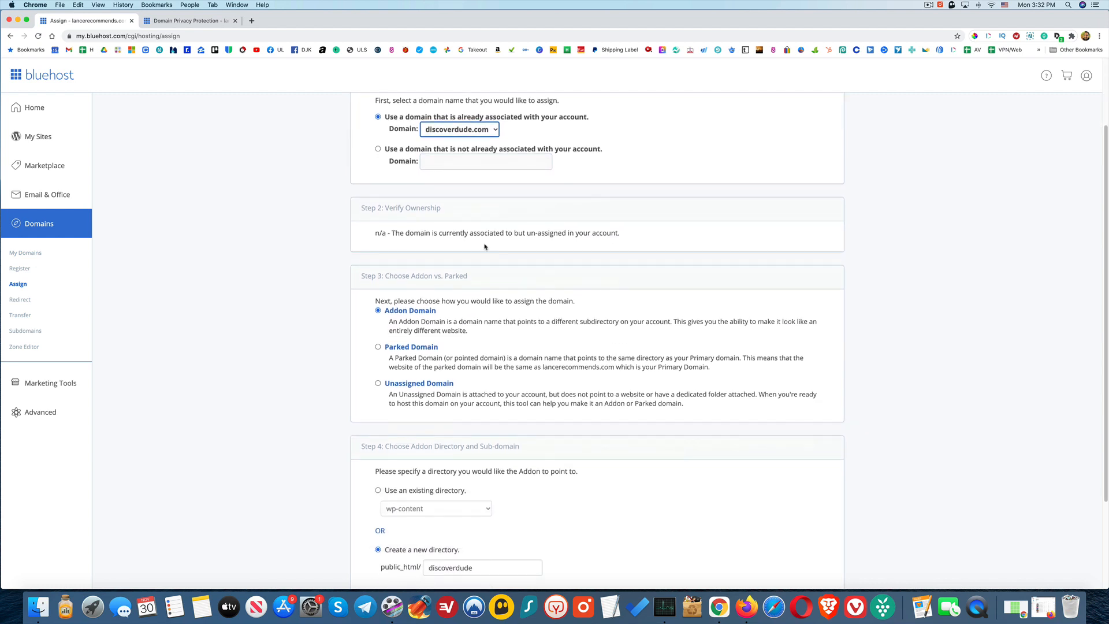
pyautogui.moveTo(463, 244)
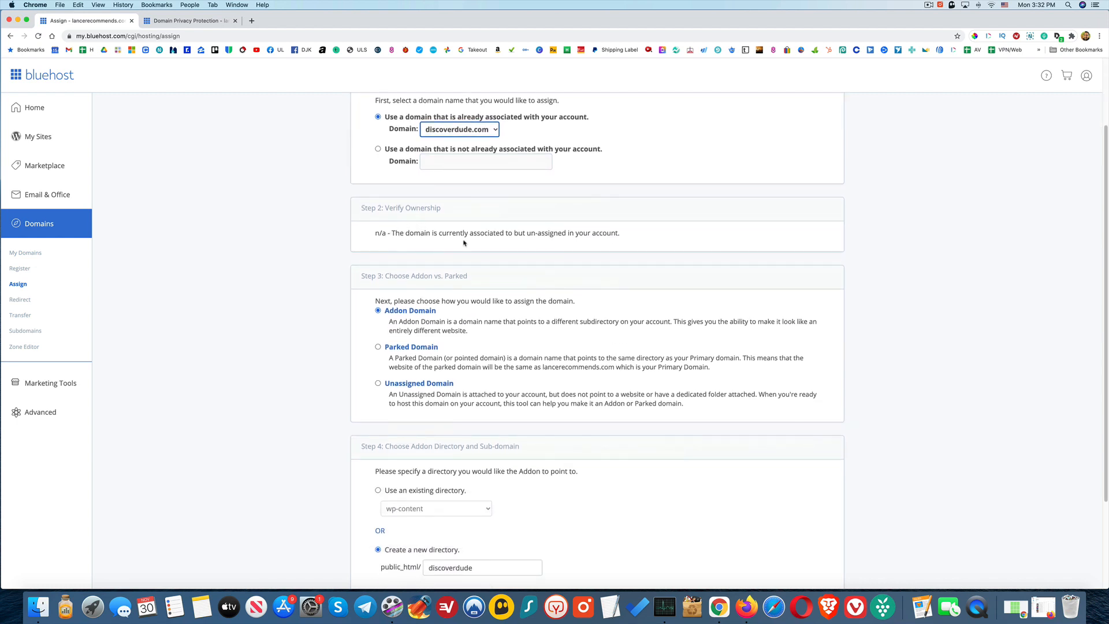
pyautogui.scroll(-3)
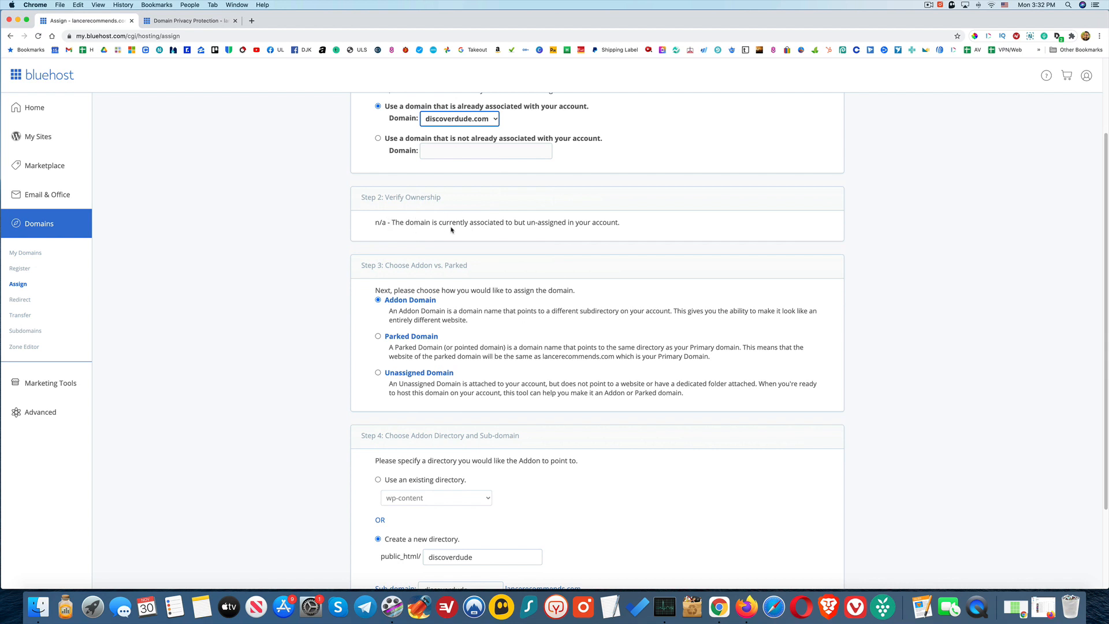
pyautogui.moveTo(458, 231)
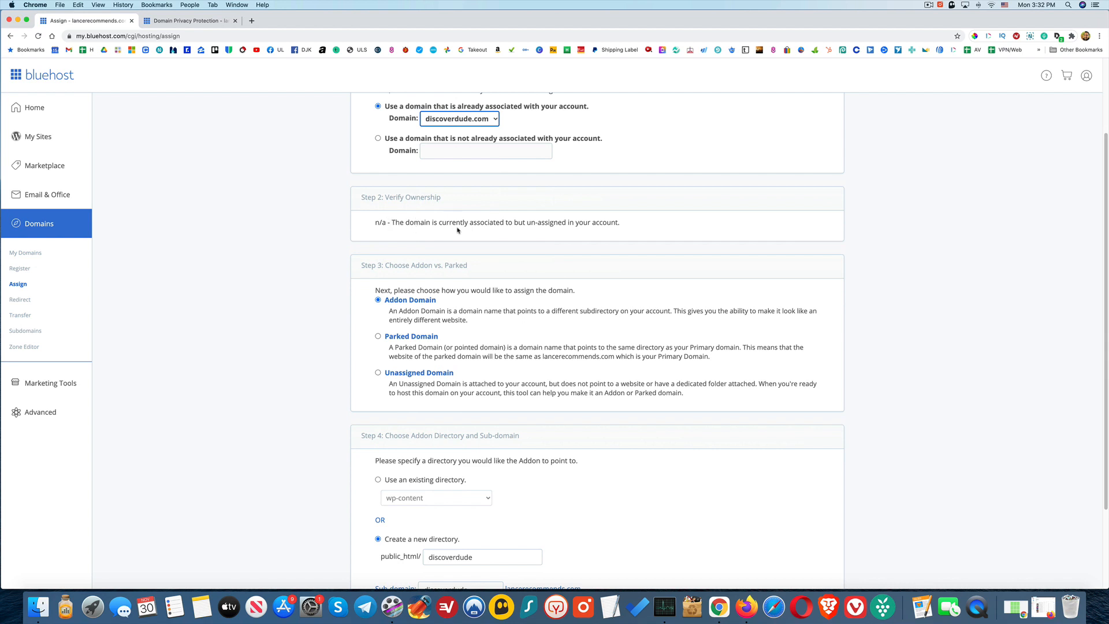
pyautogui.moveTo(505, 226)
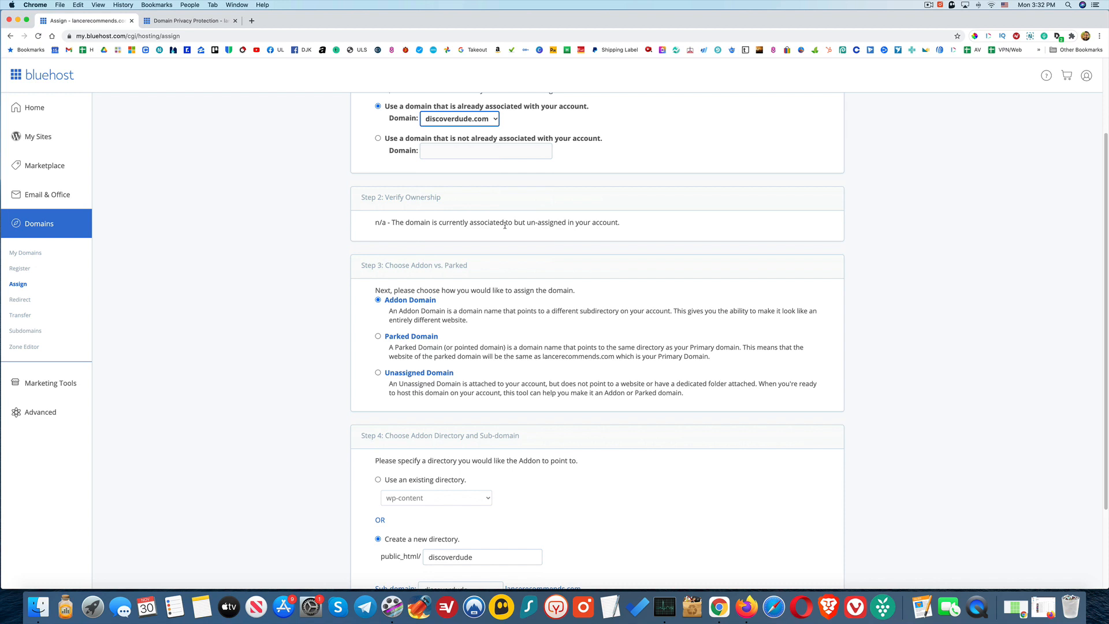
pyautogui.scroll(-3)
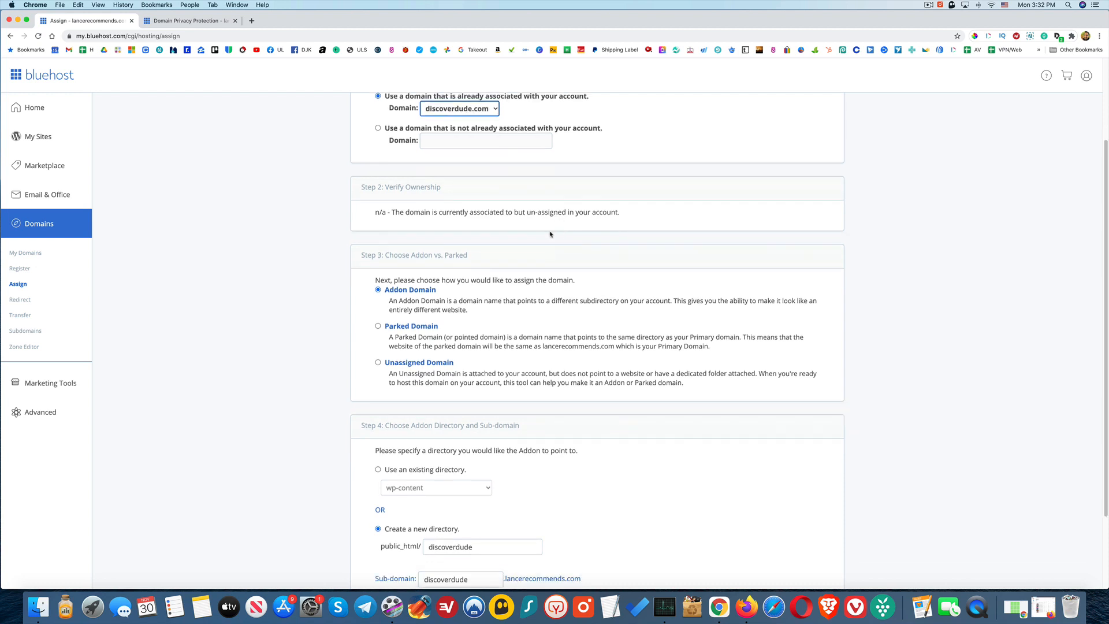
pyautogui.scroll(-3)
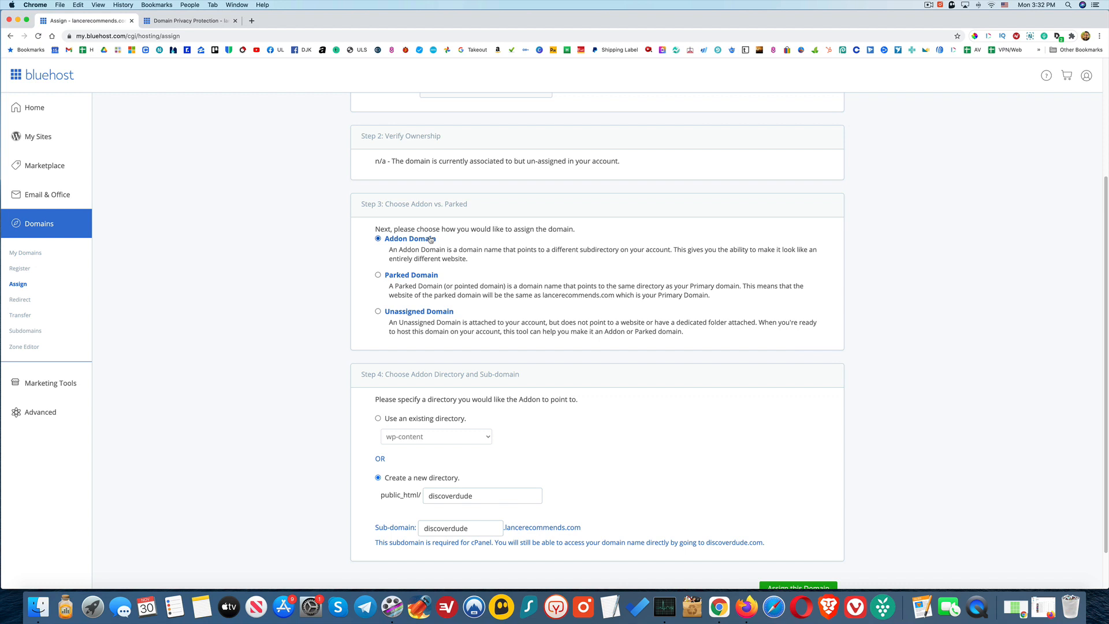
pyautogui.scroll(-3)
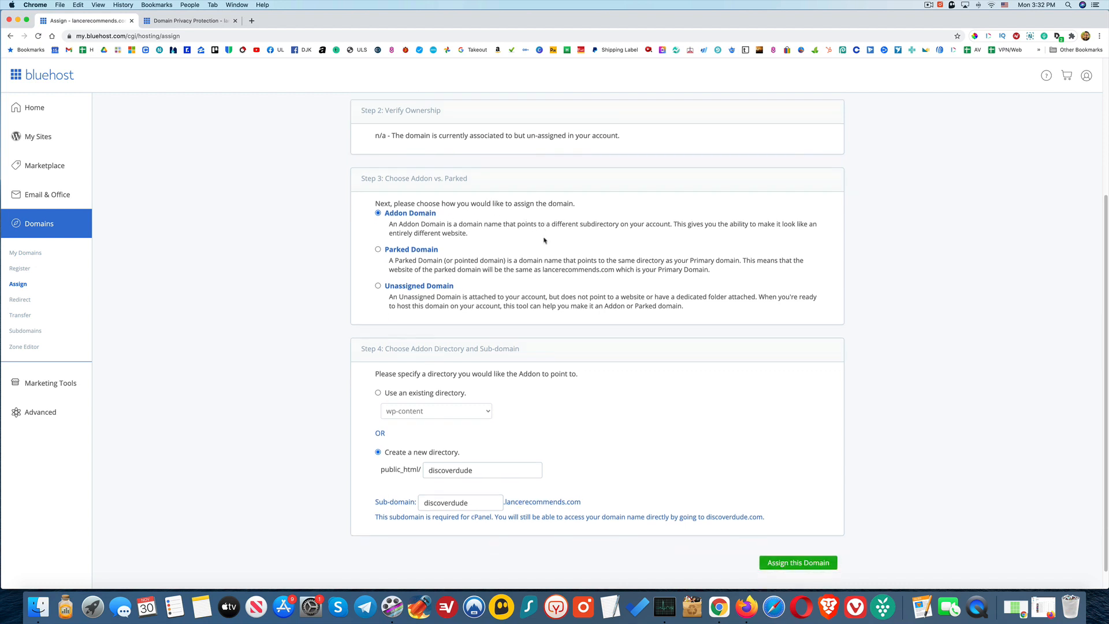
pyautogui.scroll(-3)
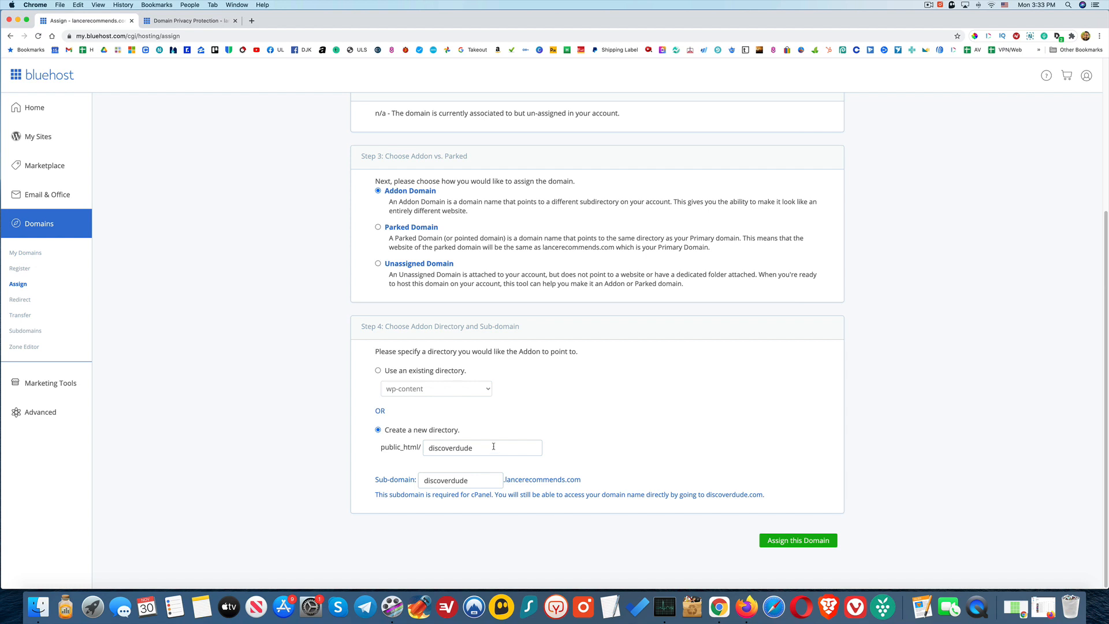
pyautogui.moveTo(636, 446)
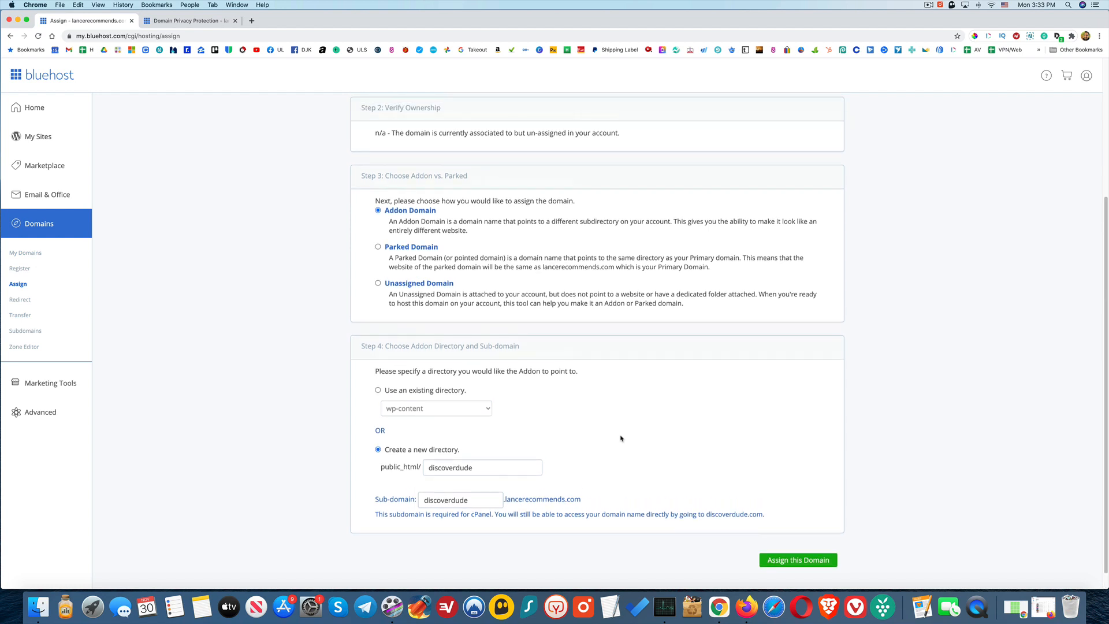
# Step: Submit 'Assign this Domain' to make discoverdude.com an addon in a new discoverdude directory
pyautogui.click(798, 559)
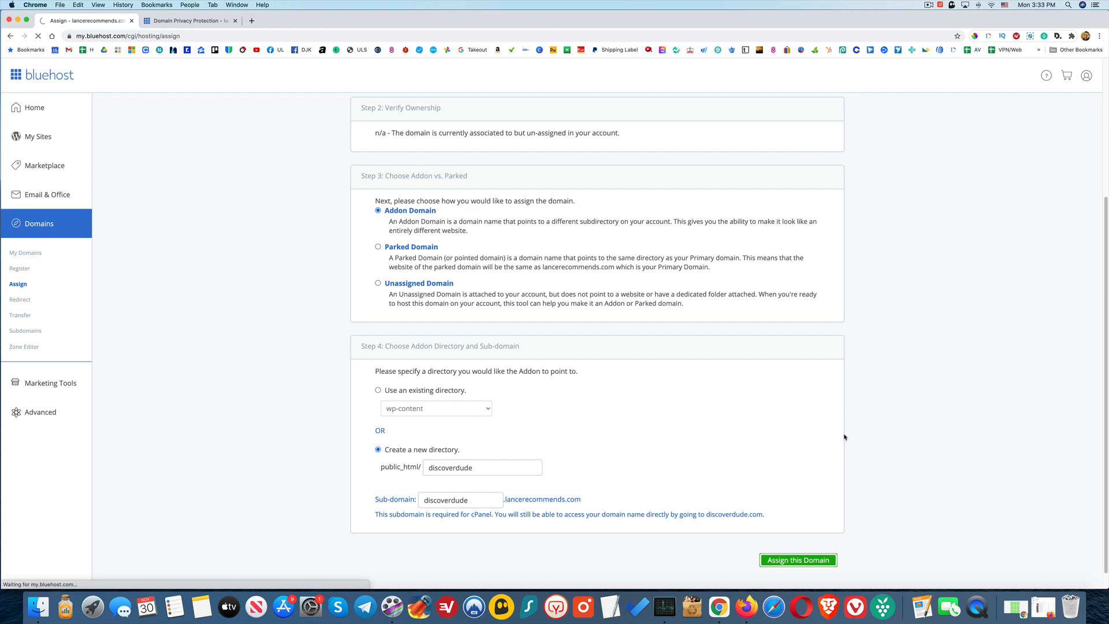
pyautogui.click(797, 559)
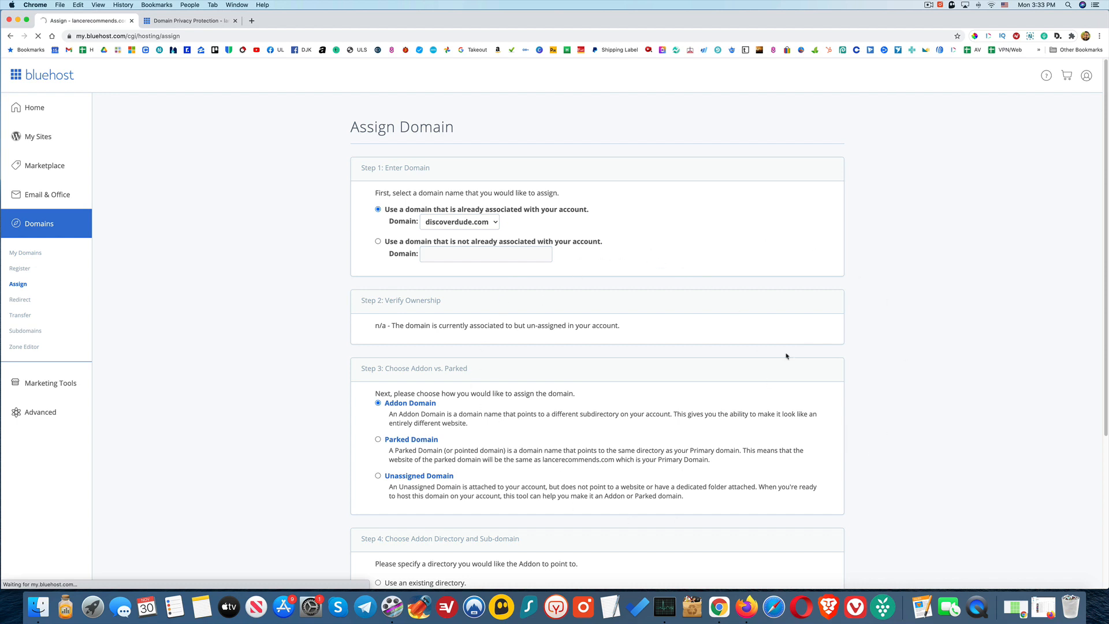
pyautogui.moveTo(728, 276)
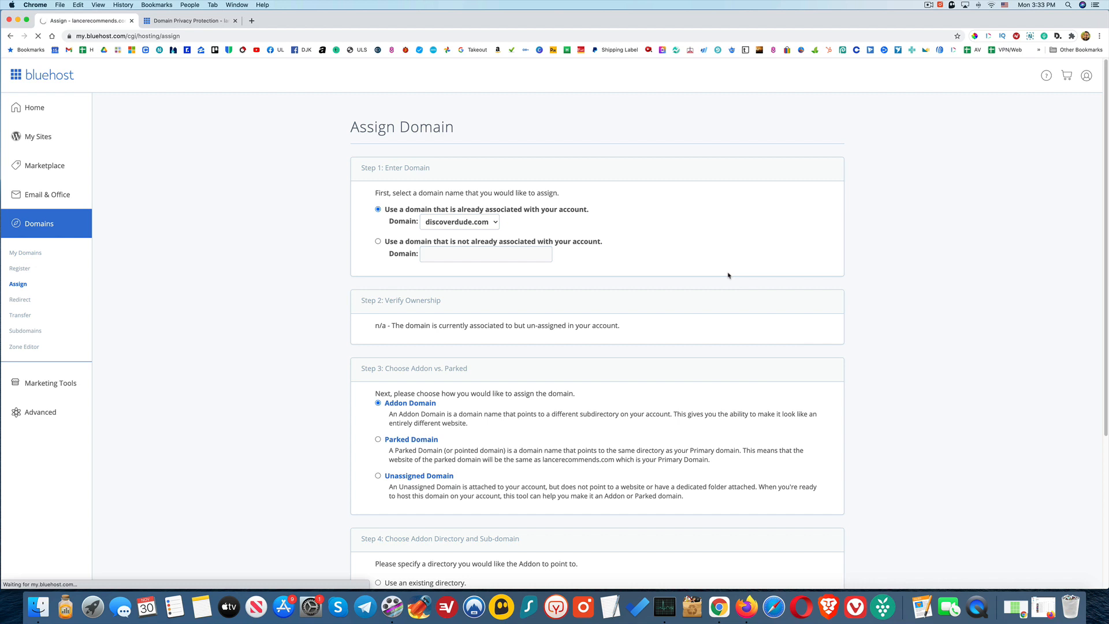
pyautogui.moveTo(670, 371)
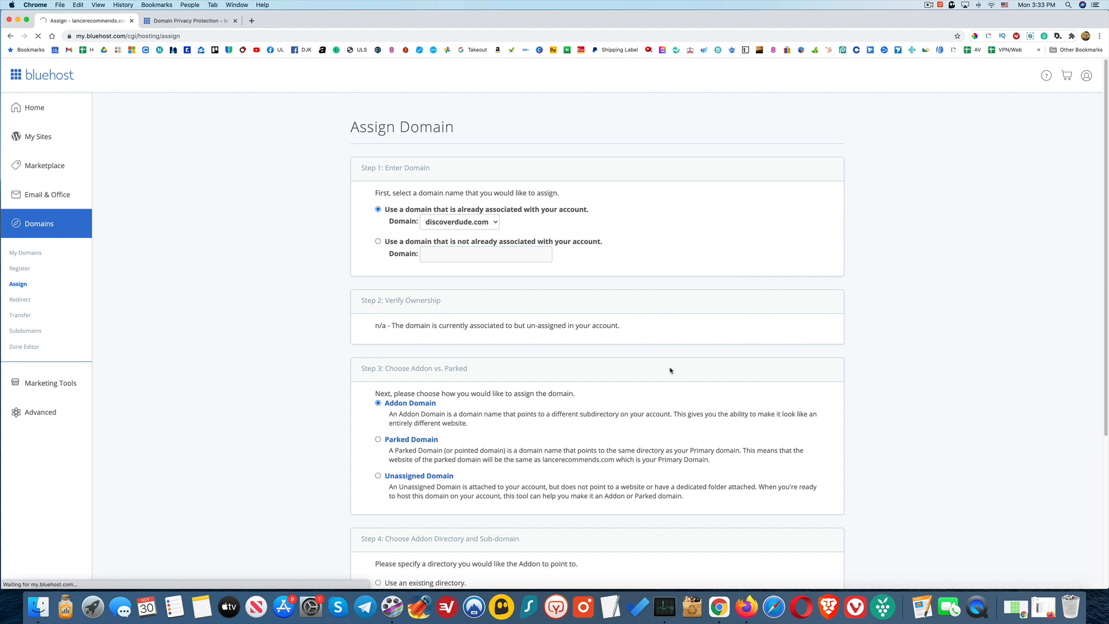
pyautogui.moveTo(512, 440)
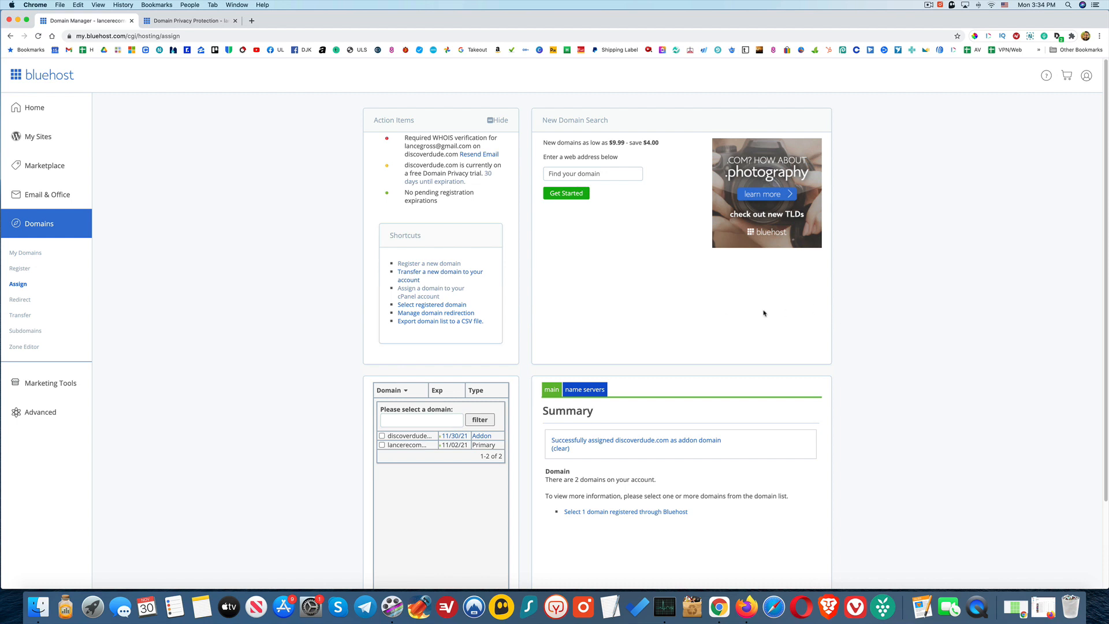
pyautogui.moveTo(176, 401)
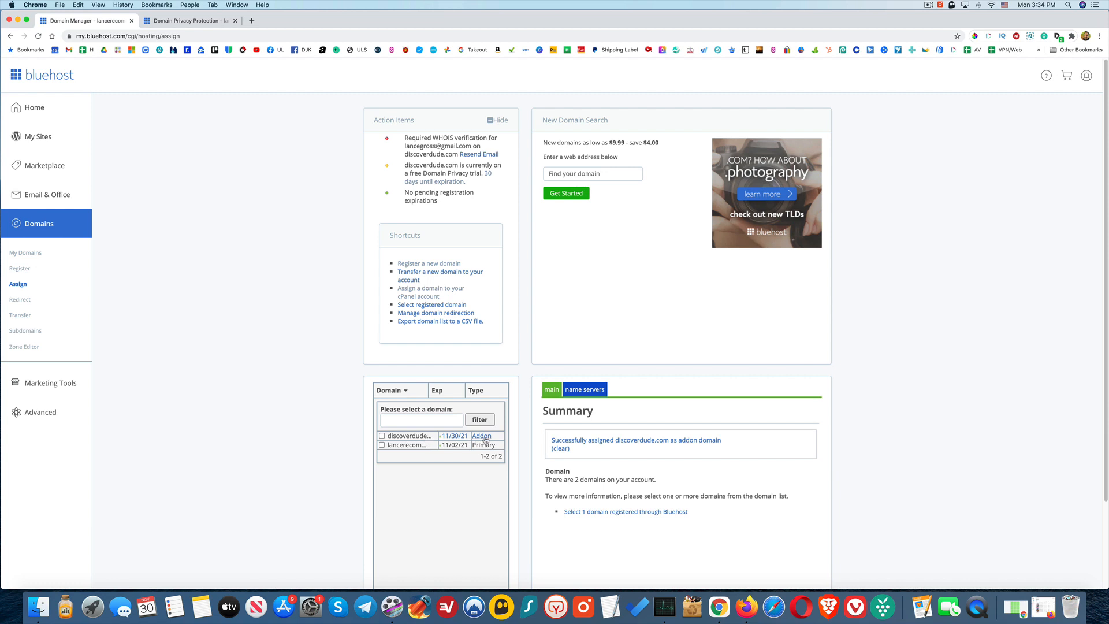
pyautogui.moveTo(234, 266)
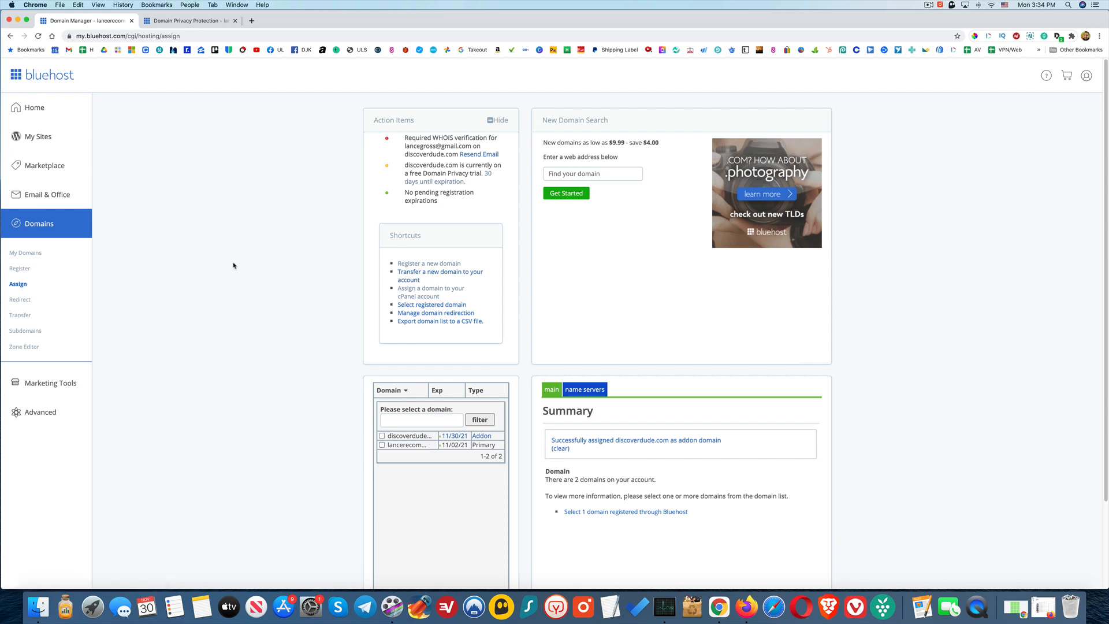
pyautogui.moveTo(140, 254)
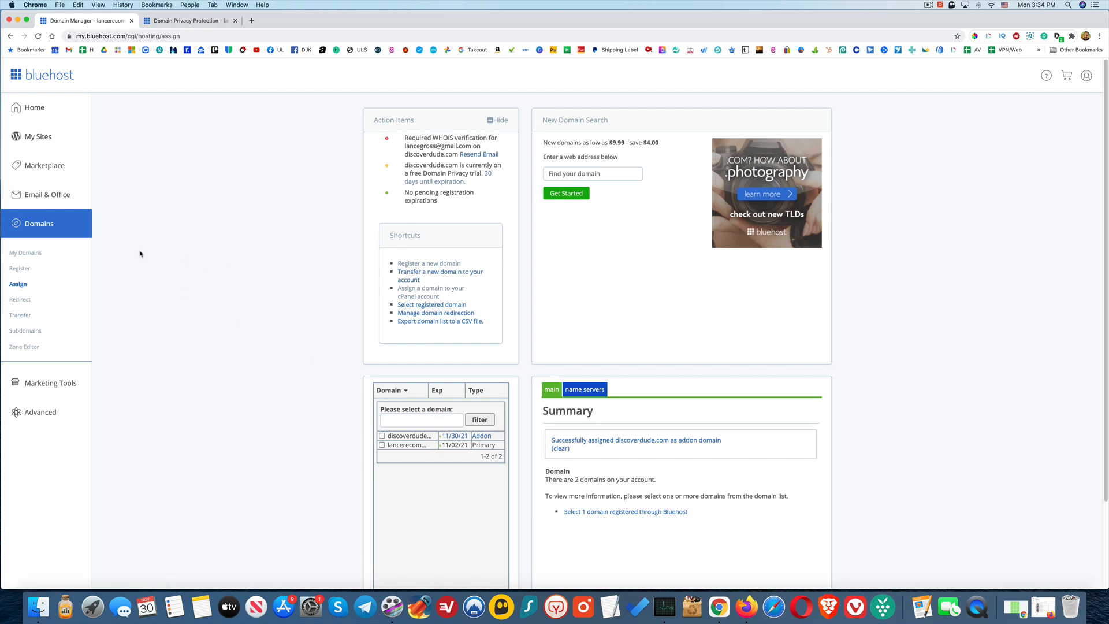
pyautogui.moveTo(24, 253)
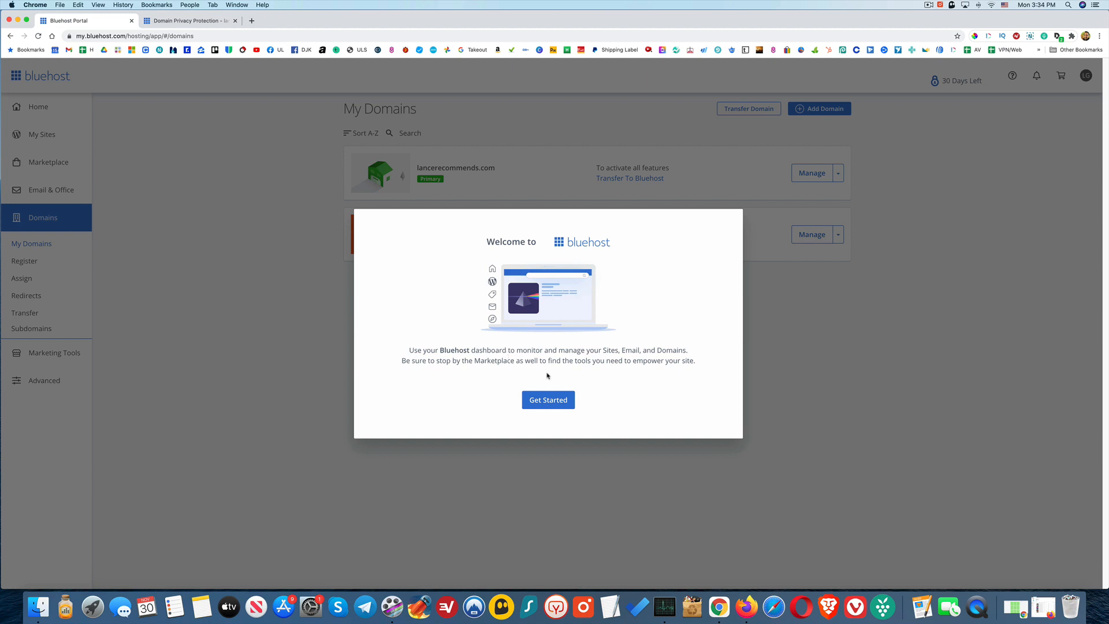
# Step: Get past the welcome message and decline Domain Privacy + Protection for discoverdude.com
pyautogui.click(548, 399)
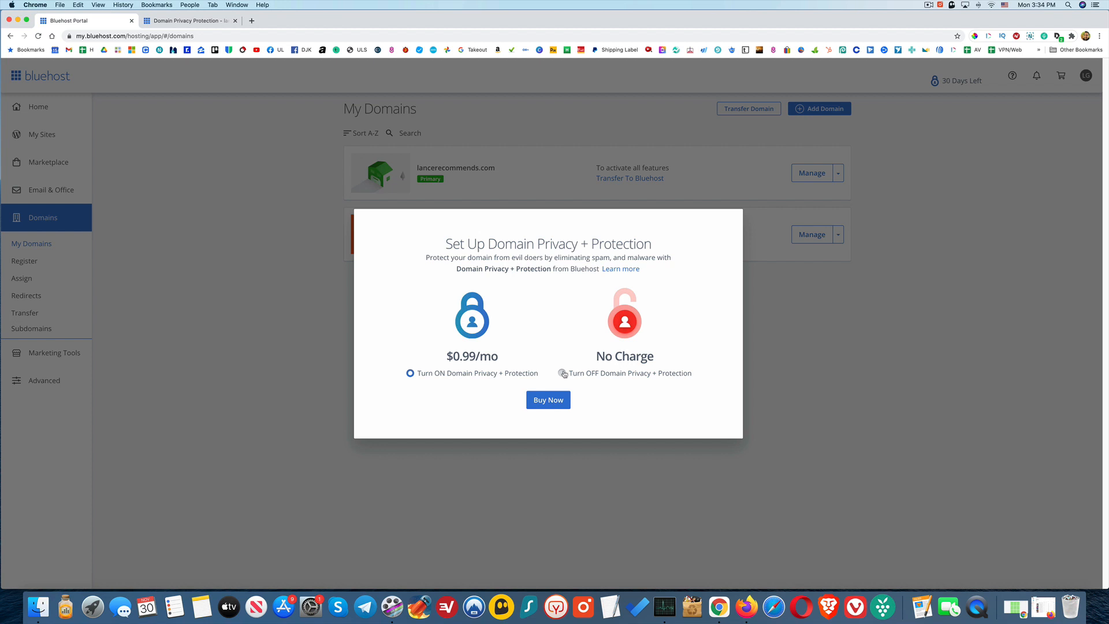
pyautogui.click(563, 373)
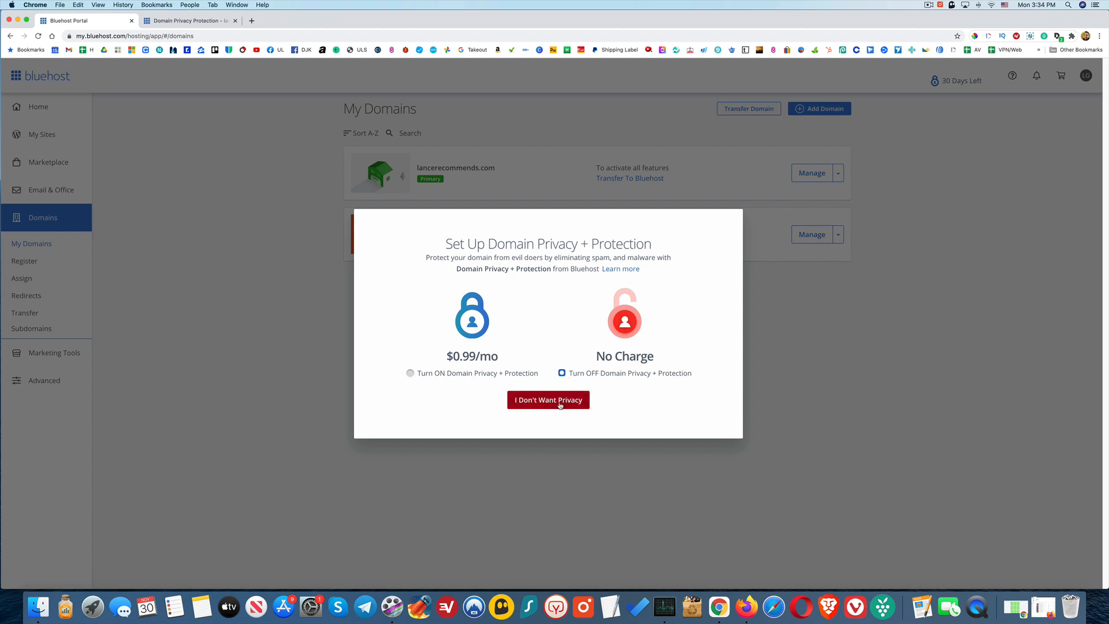
pyautogui.click(547, 400)
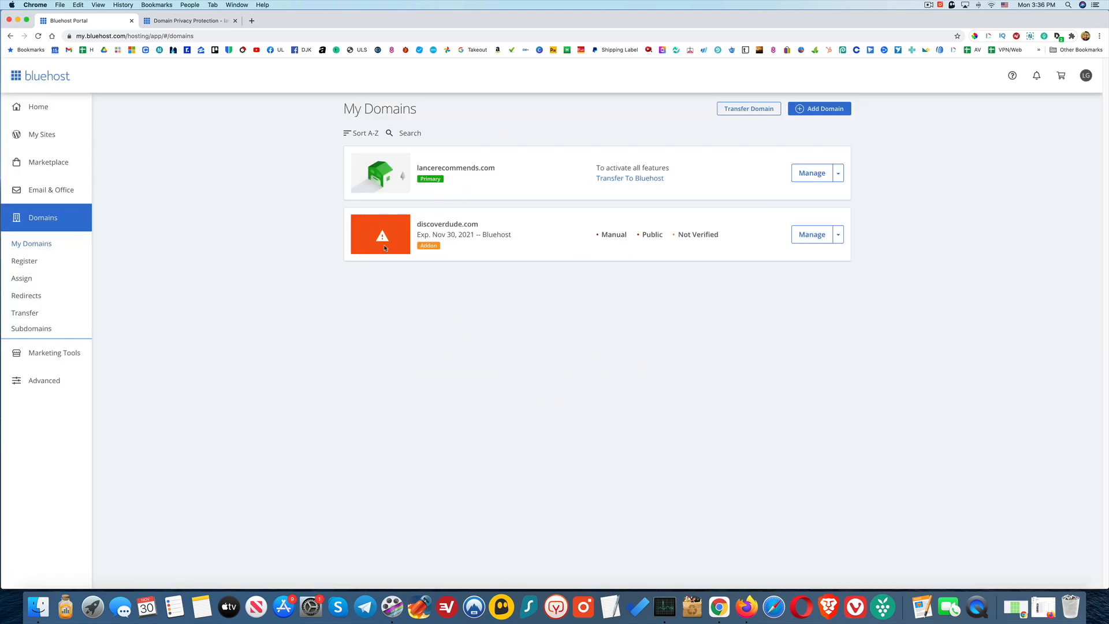
pyautogui.moveTo(393, 250)
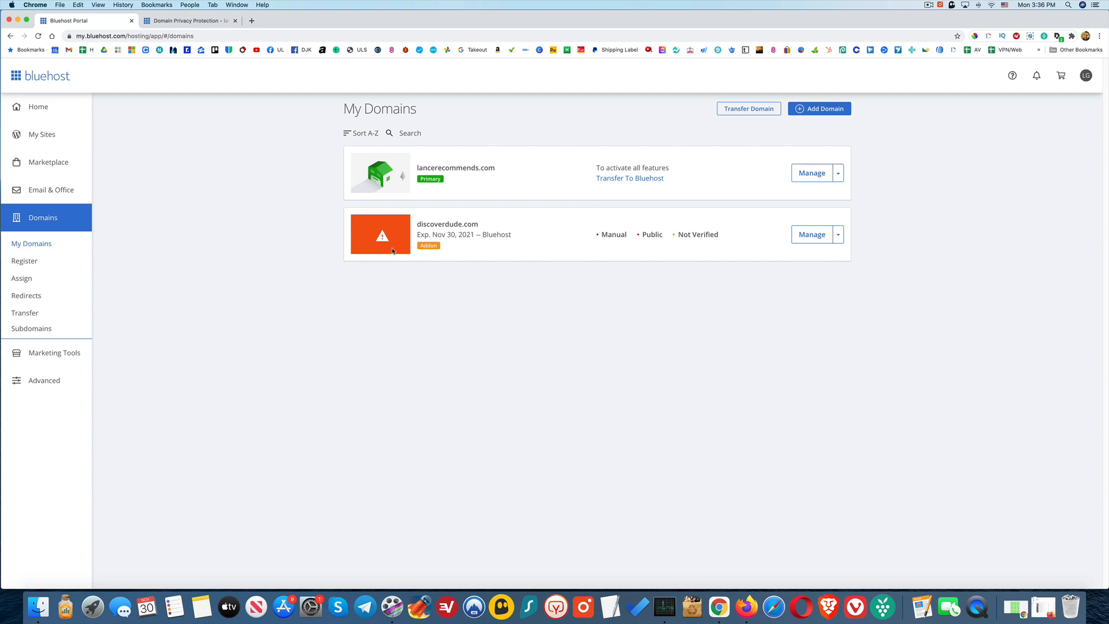
pyautogui.moveTo(713, 243)
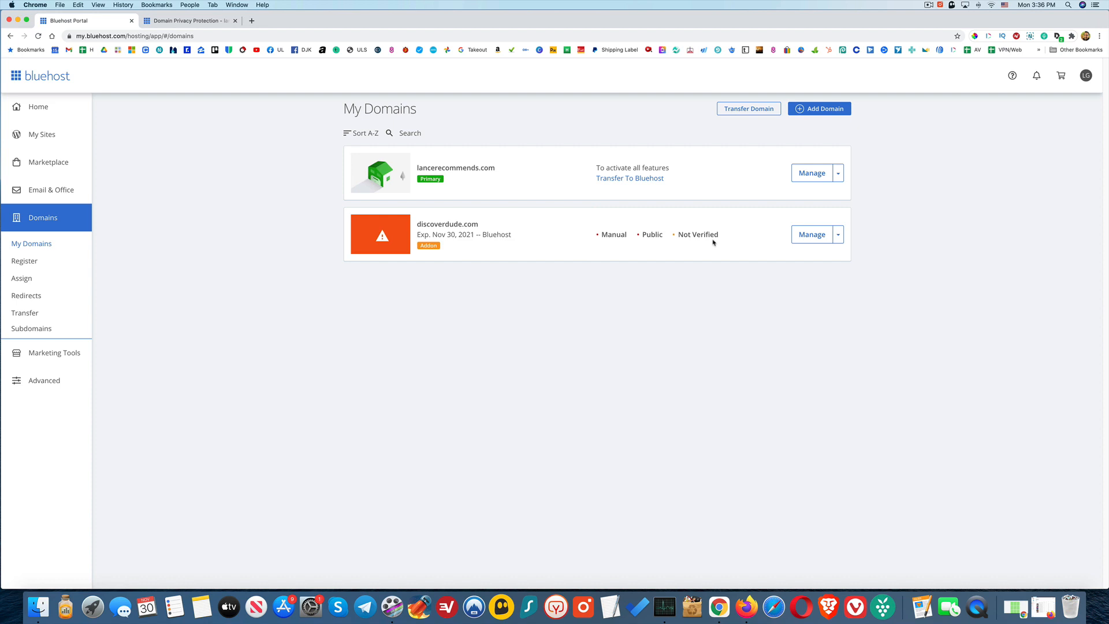
pyautogui.moveTo(697, 245)
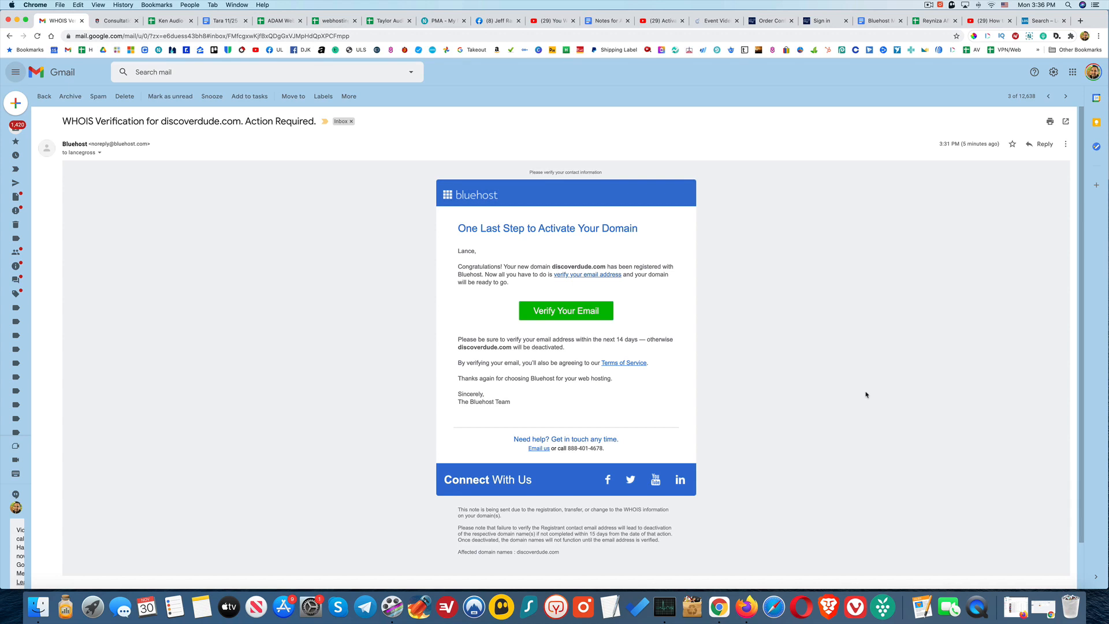
pyautogui.moveTo(634, 244)
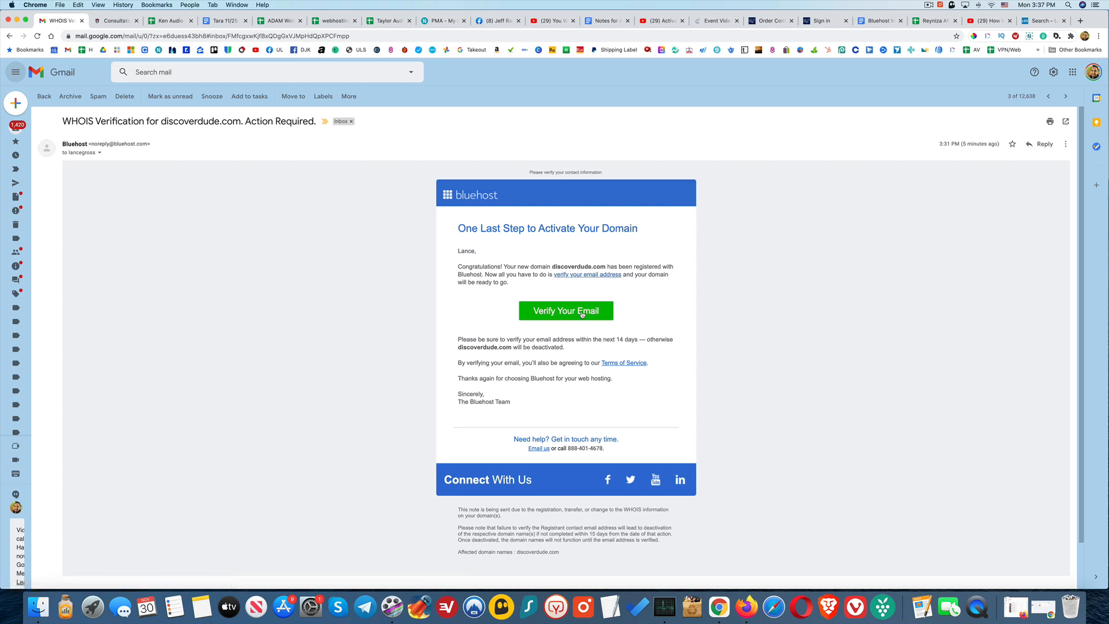
# Step: Copy the 'Verify Your Email' link address from the WHOIS verification email and follow it
pyautogui.rightClick(565, 311)
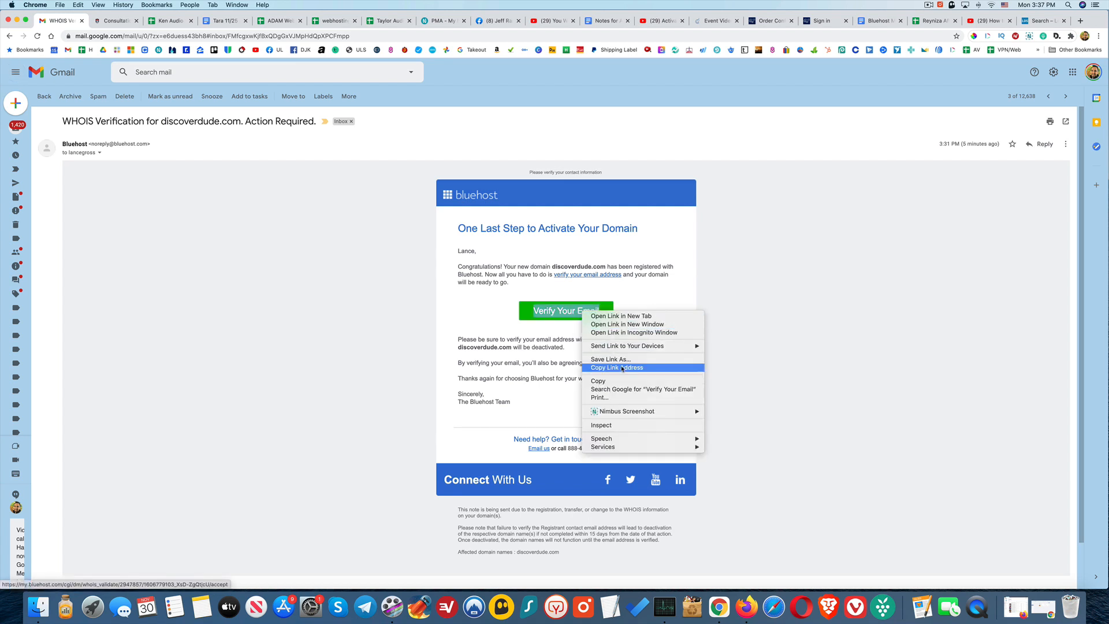
pyautogui.click(614, 367)
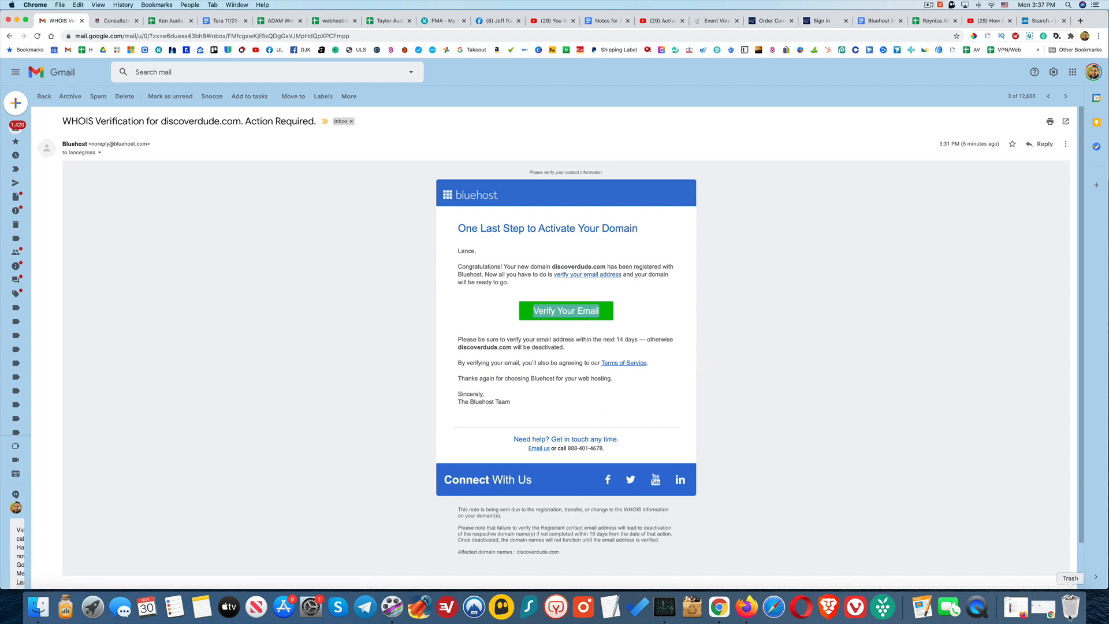
pyautogui.click(565, 310)
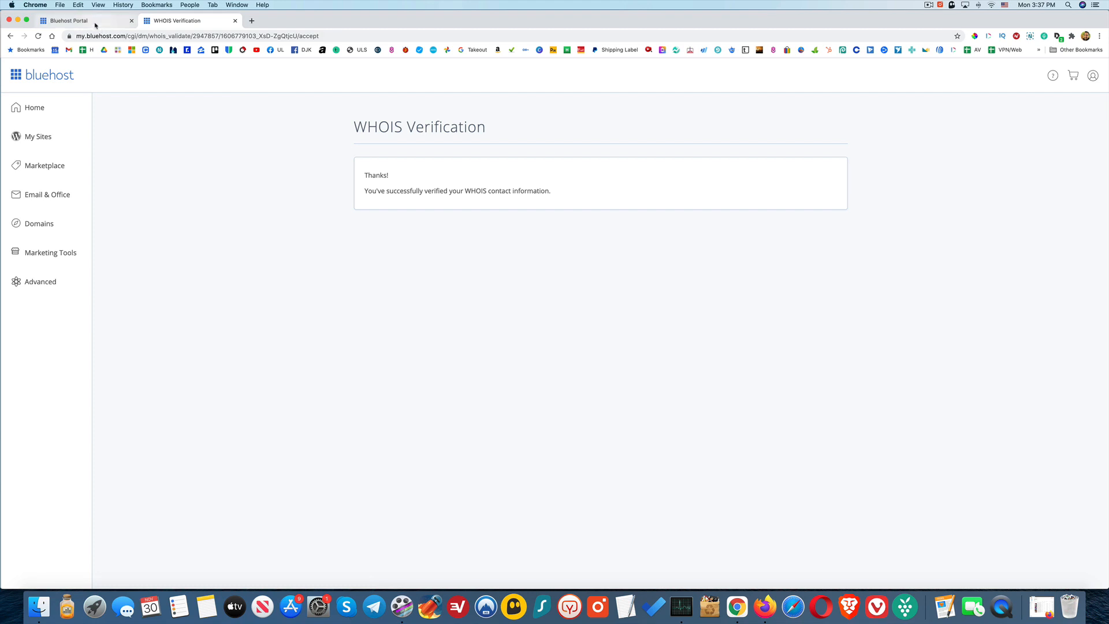
# Step: Return to the Bluehost Portal tab showing the My Domains list
pyautogui.click(77, 20)
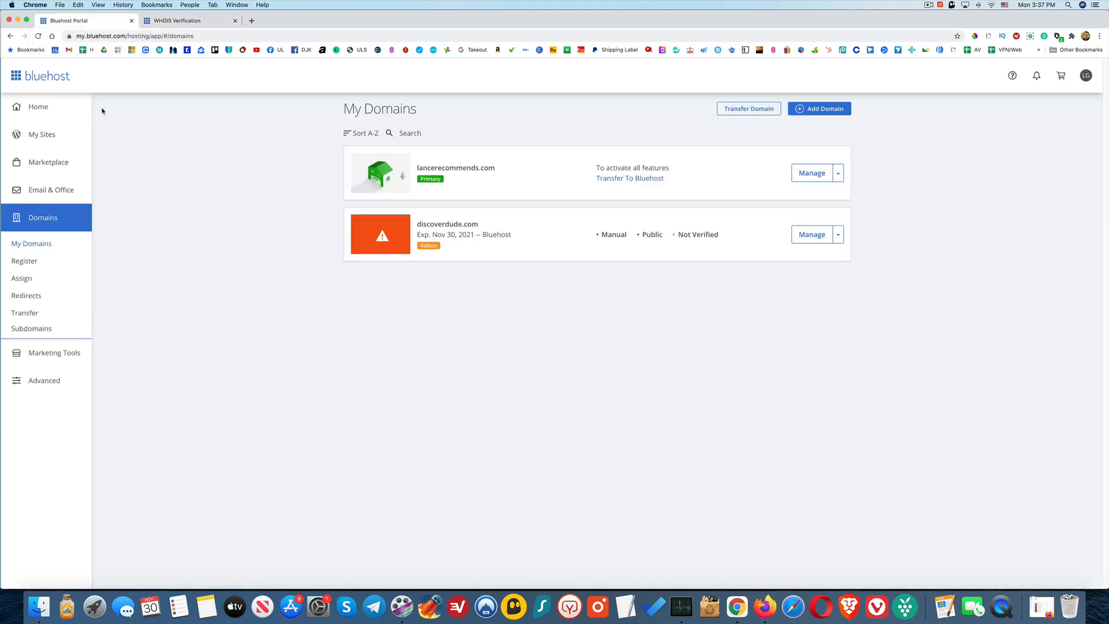
pyautogui.moveTo(236, 249)
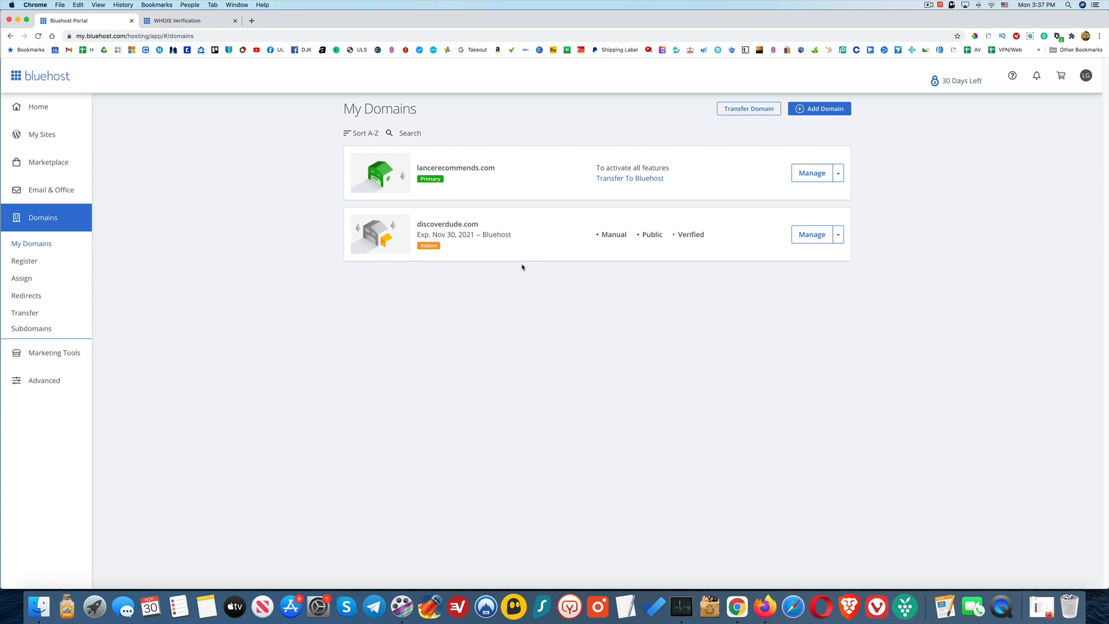
pyautogui.moveTo(453, 299)
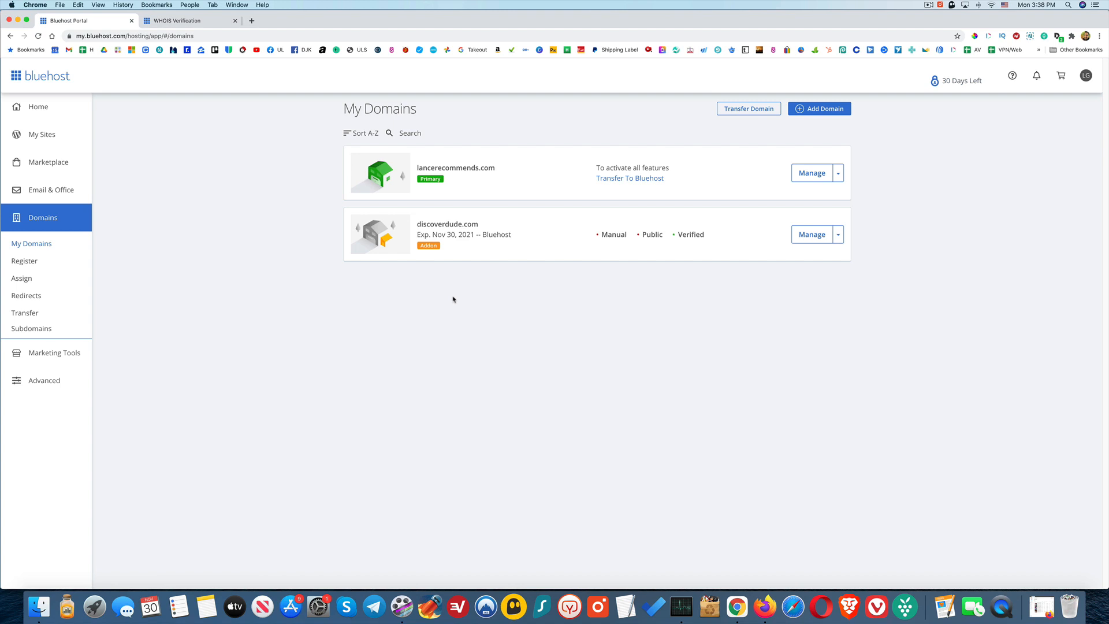
pyautogui.moveTo(485, 304)
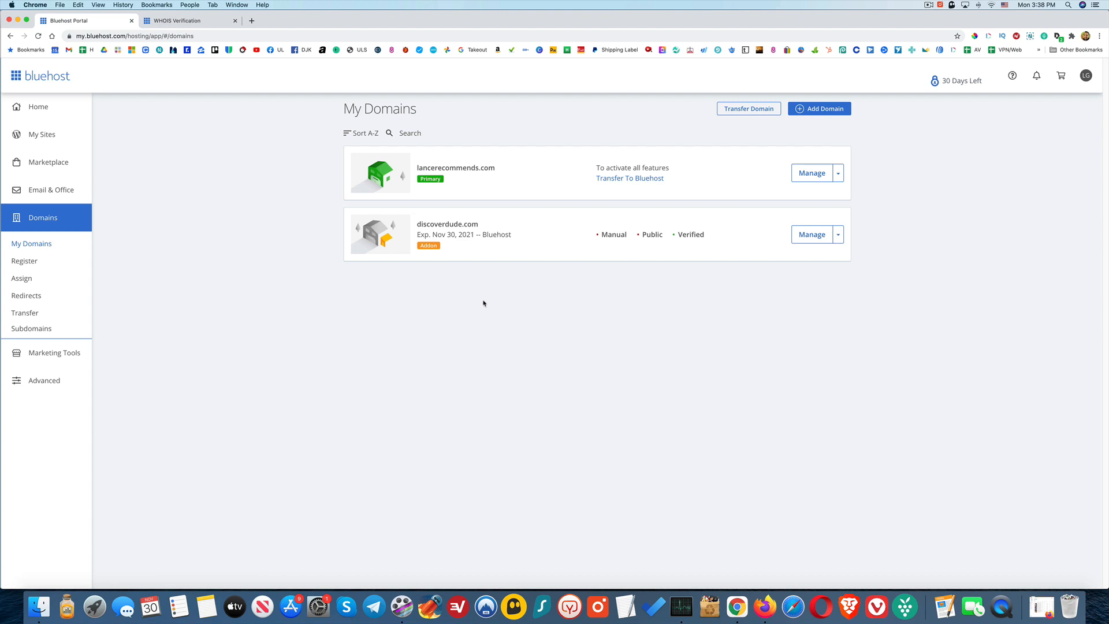